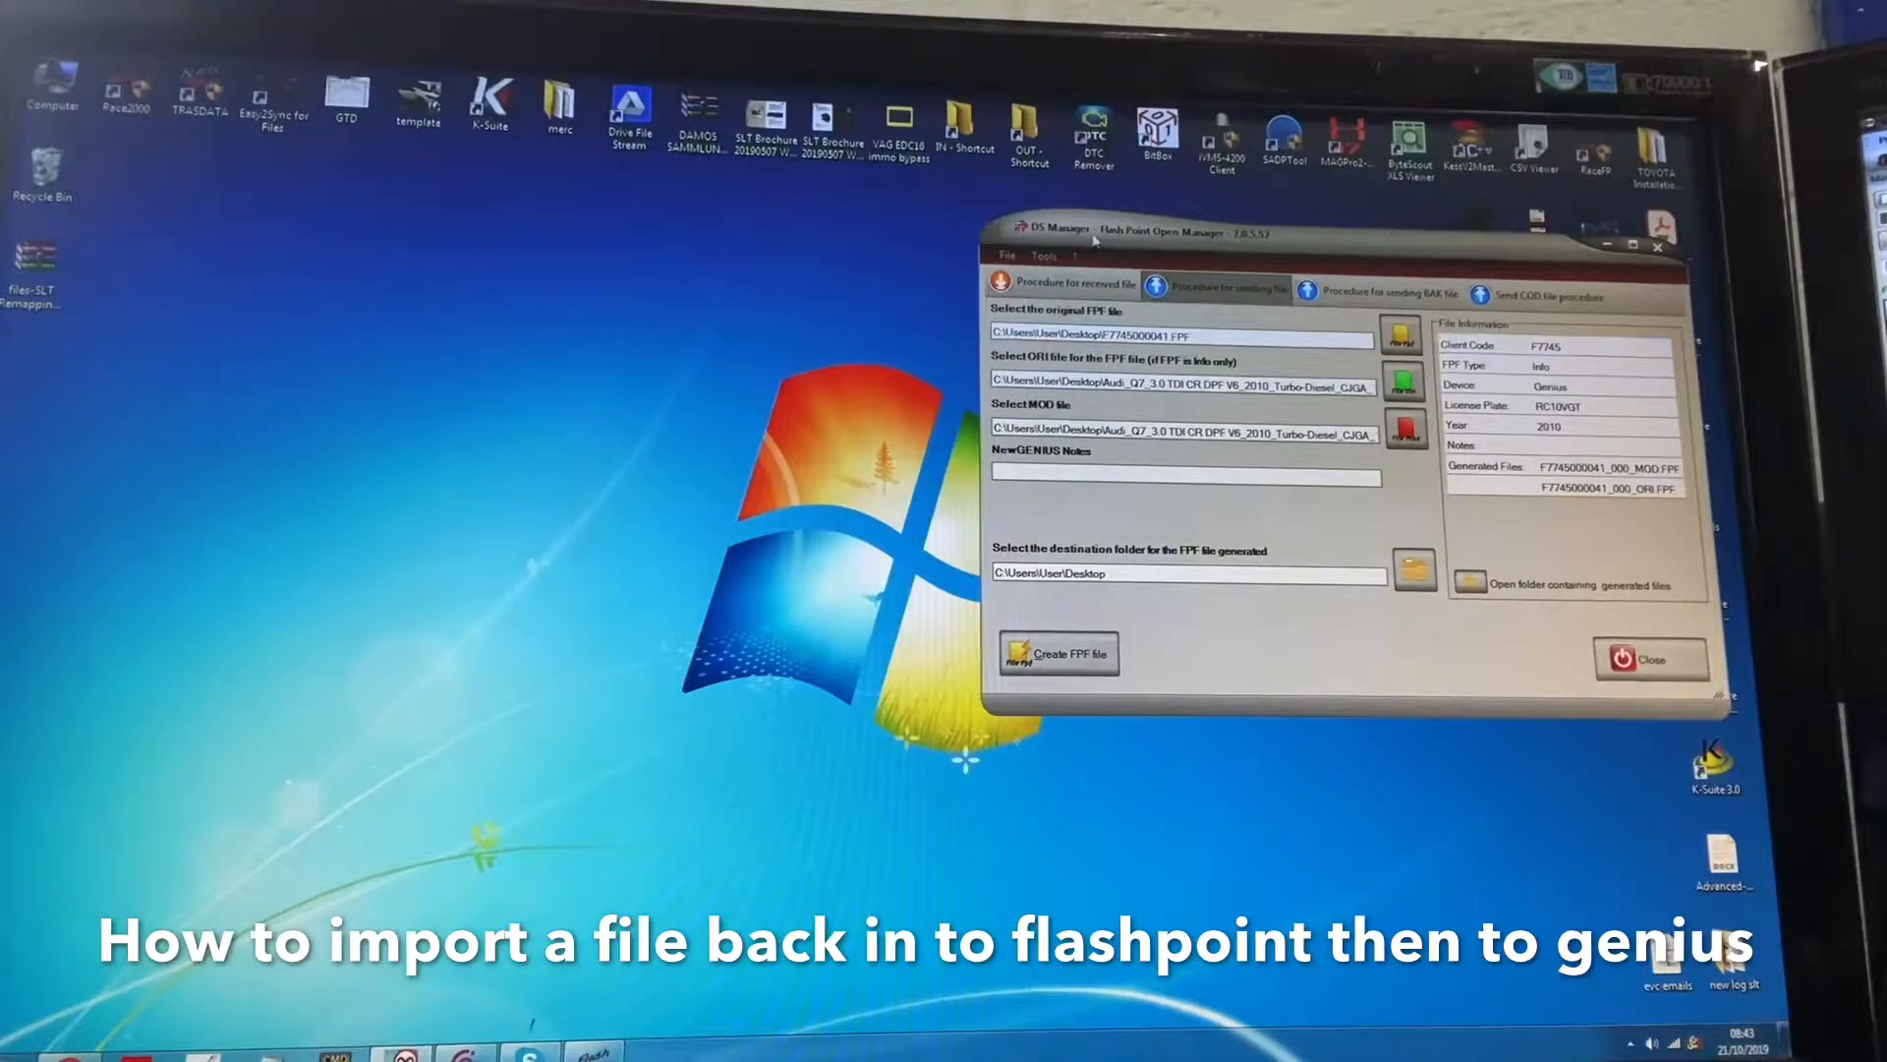
{"action": "mouse_move", "coordinate": [430, 304]}
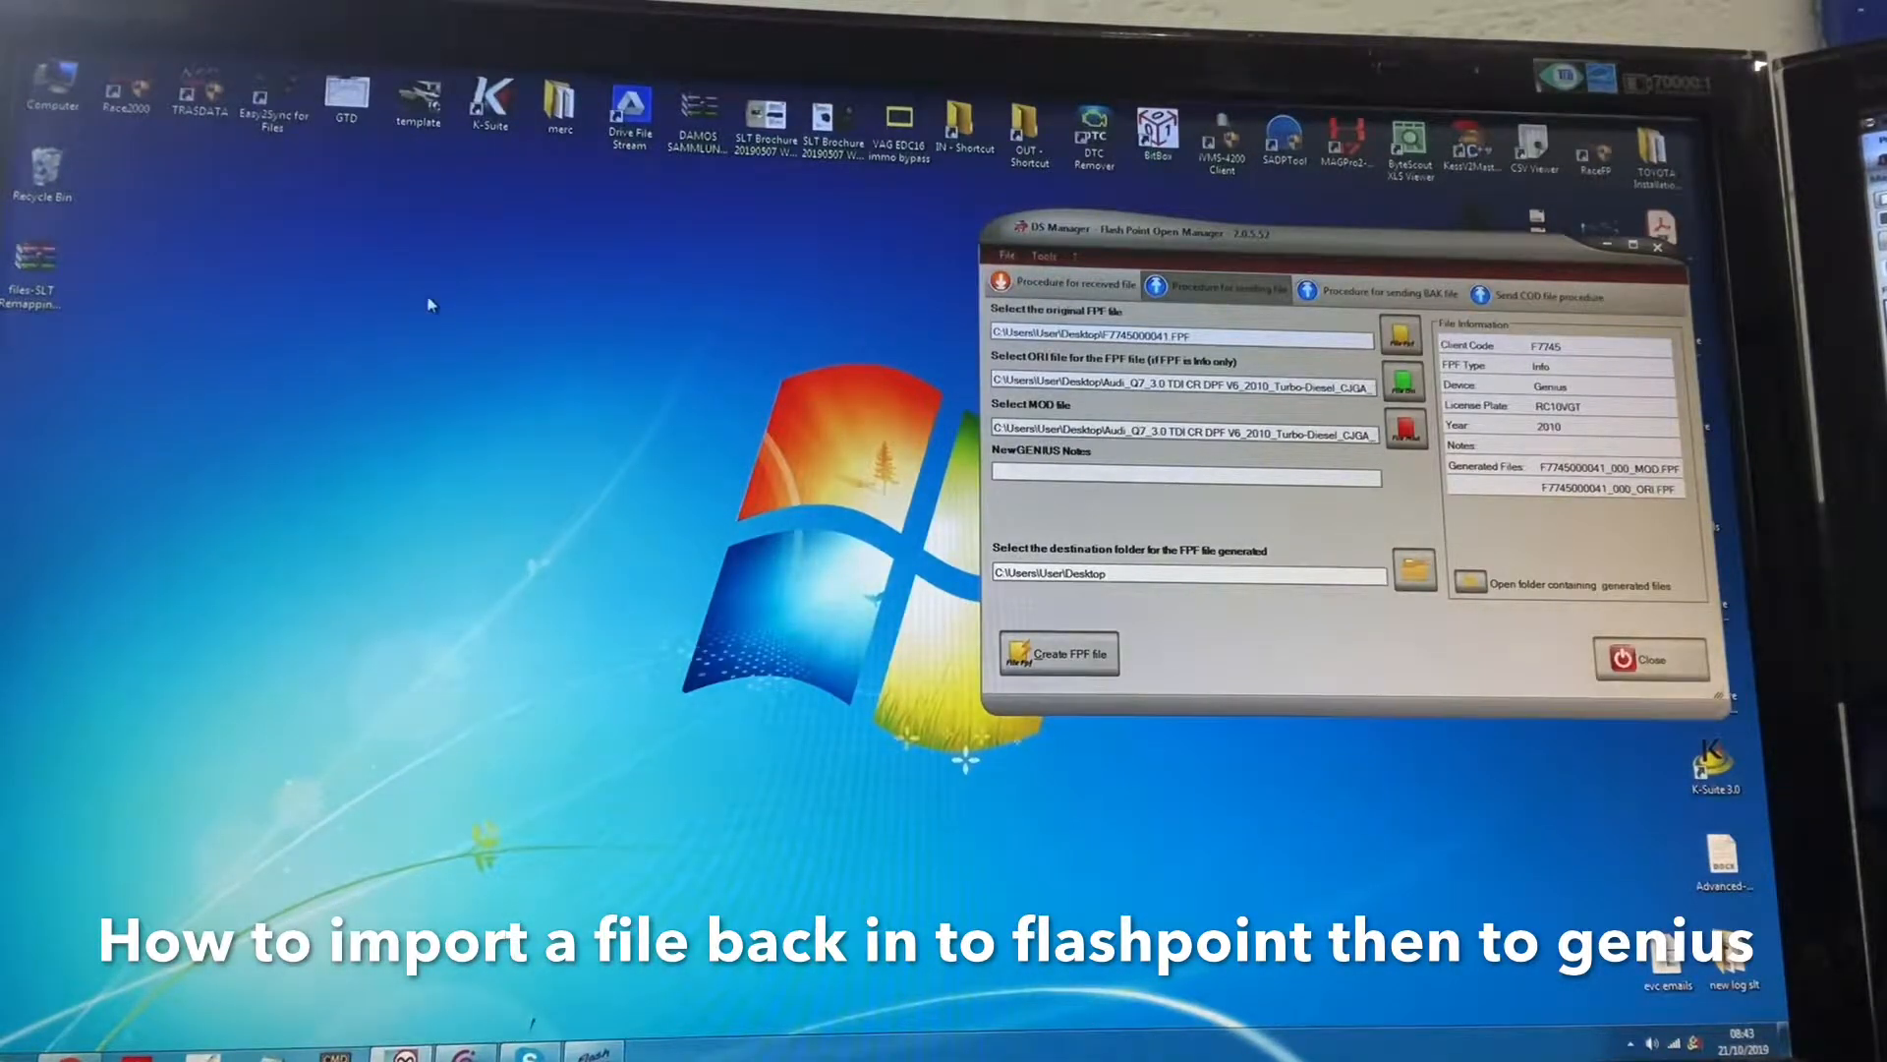
{"action": "mouse_move", "coordinate": [680, 204]}
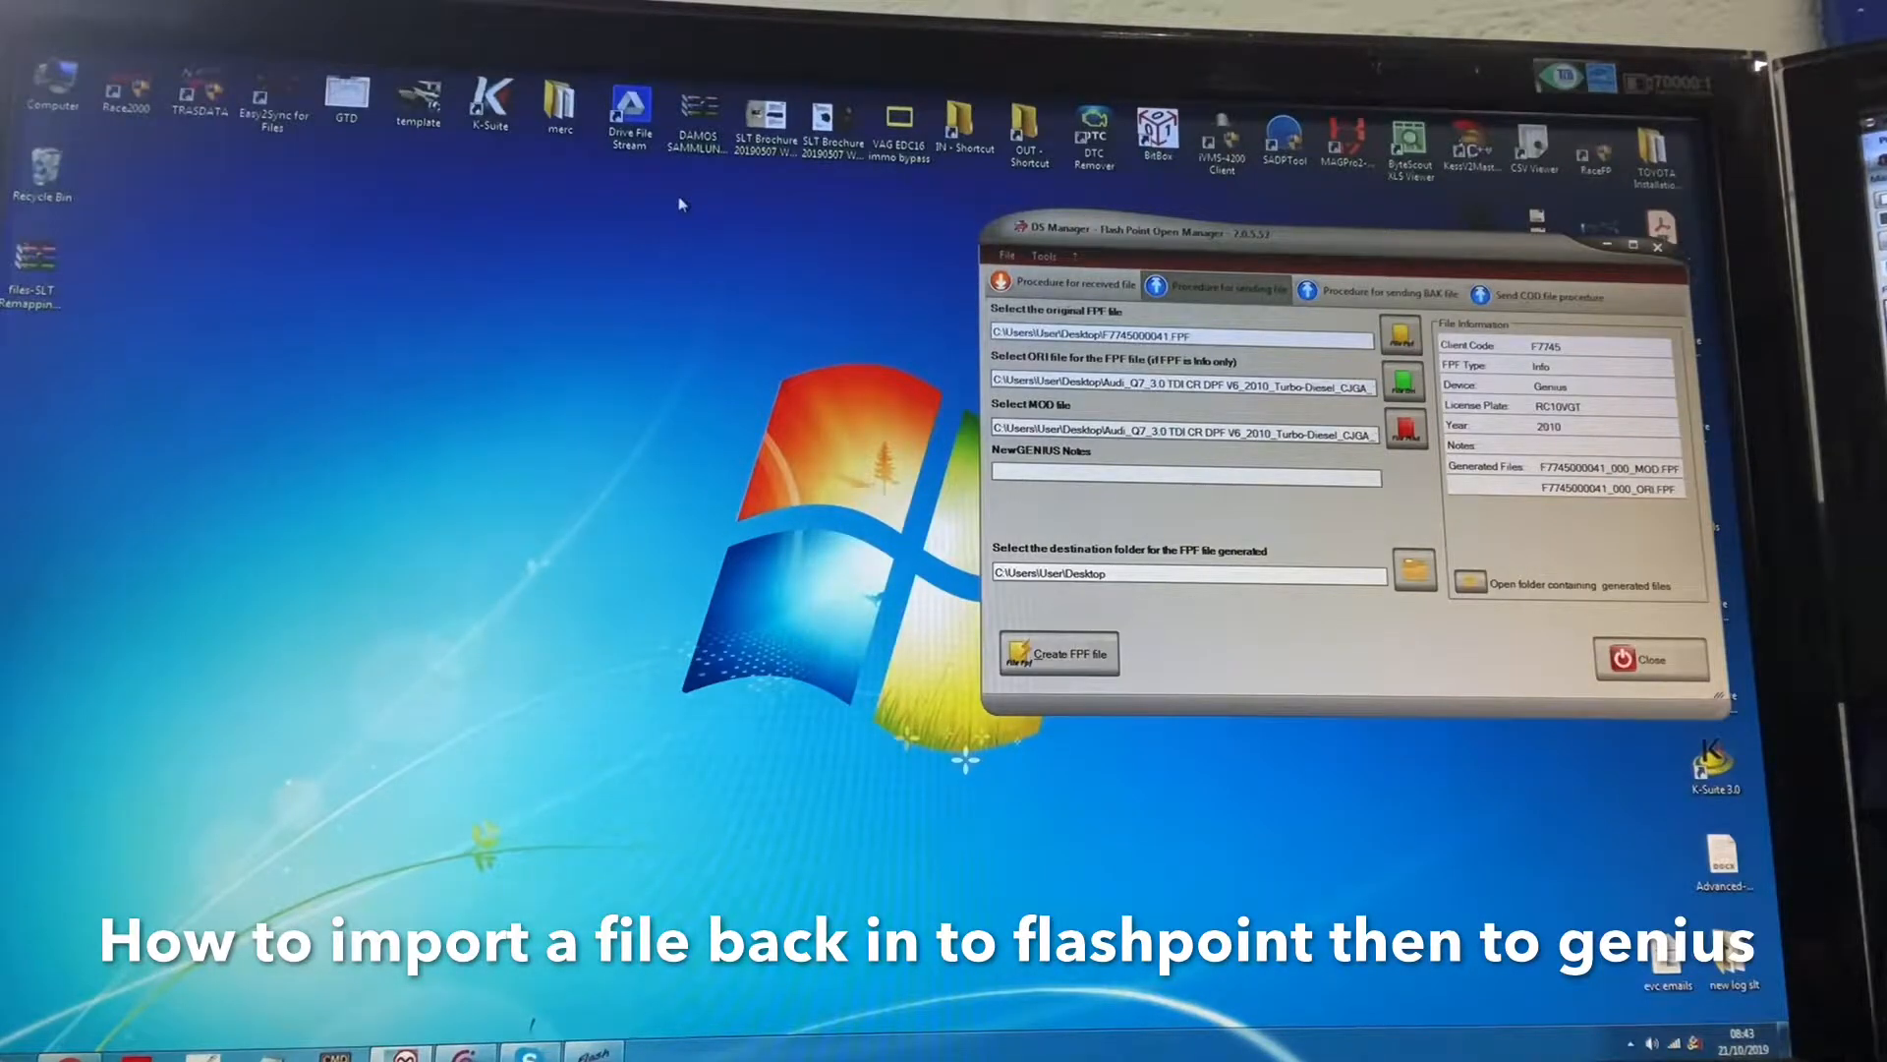
{"action": "mouse_move", "coordinate": [232, 338]}
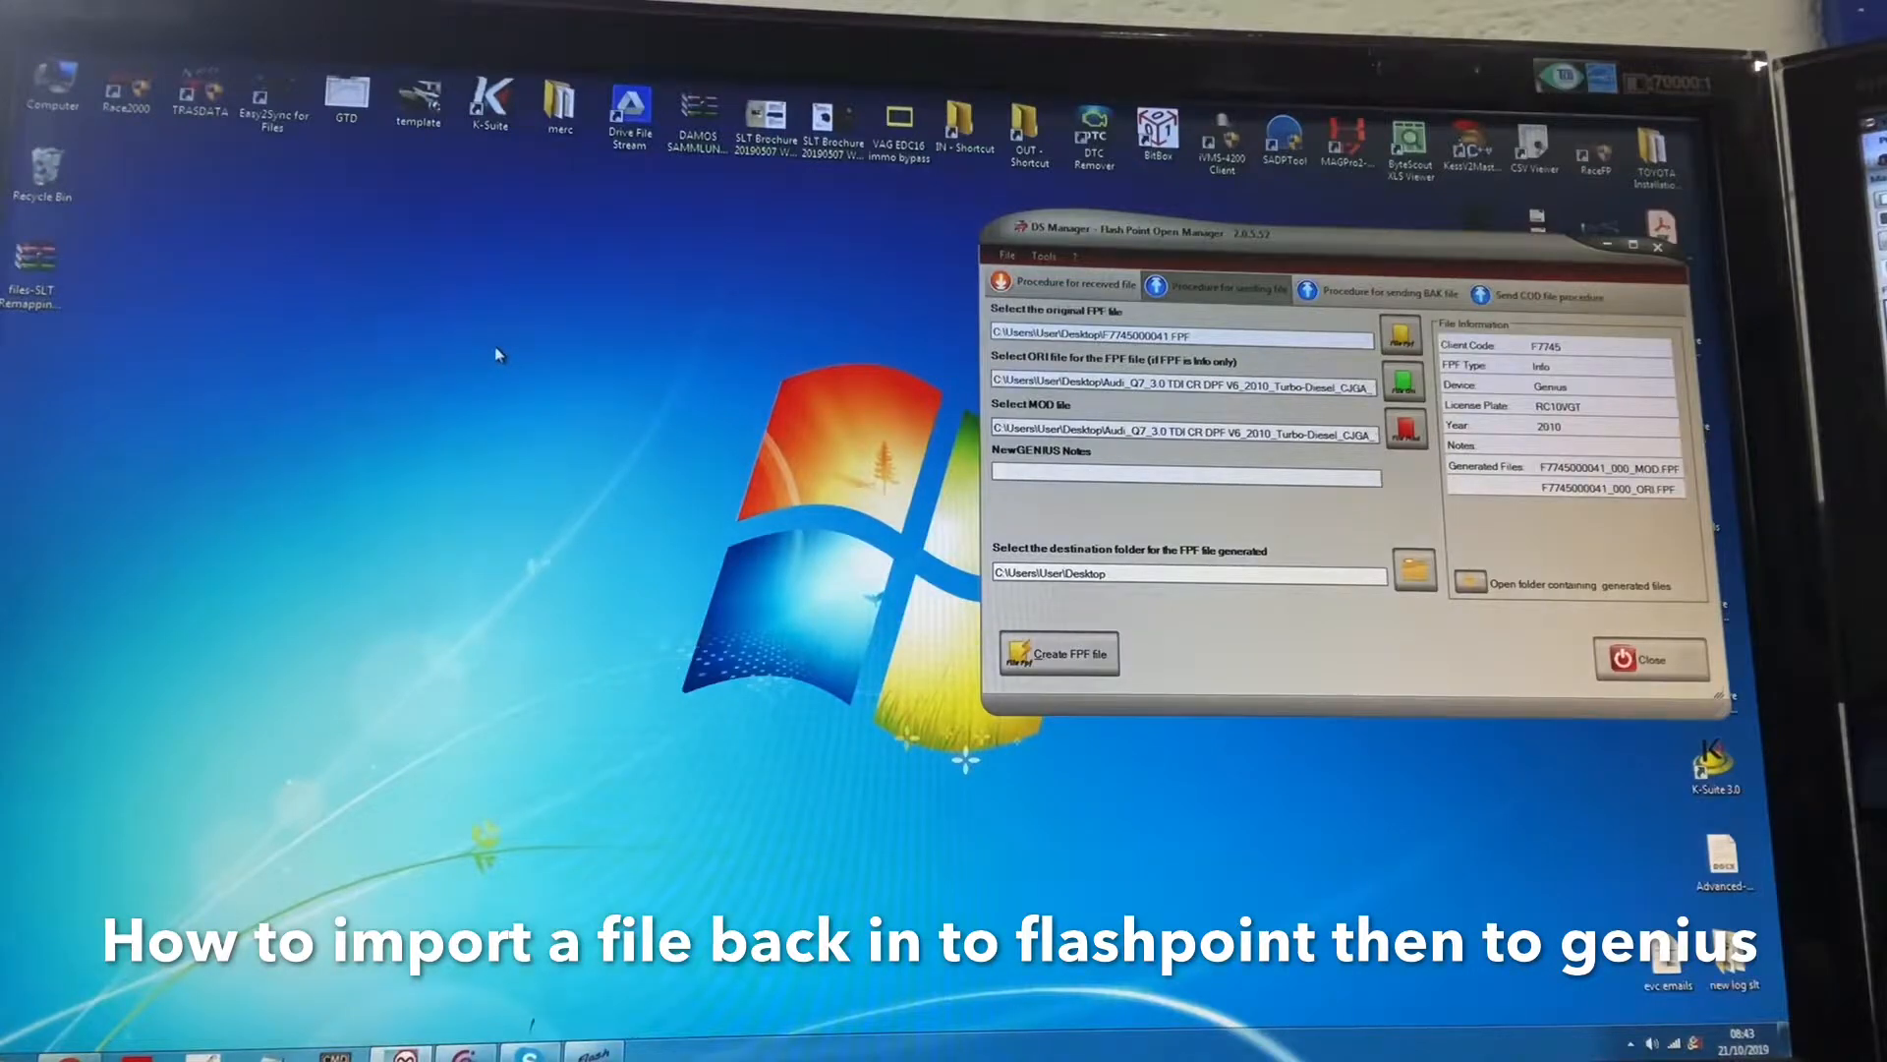
{"action": "mouse_move", "coordinate": [387, 377]}
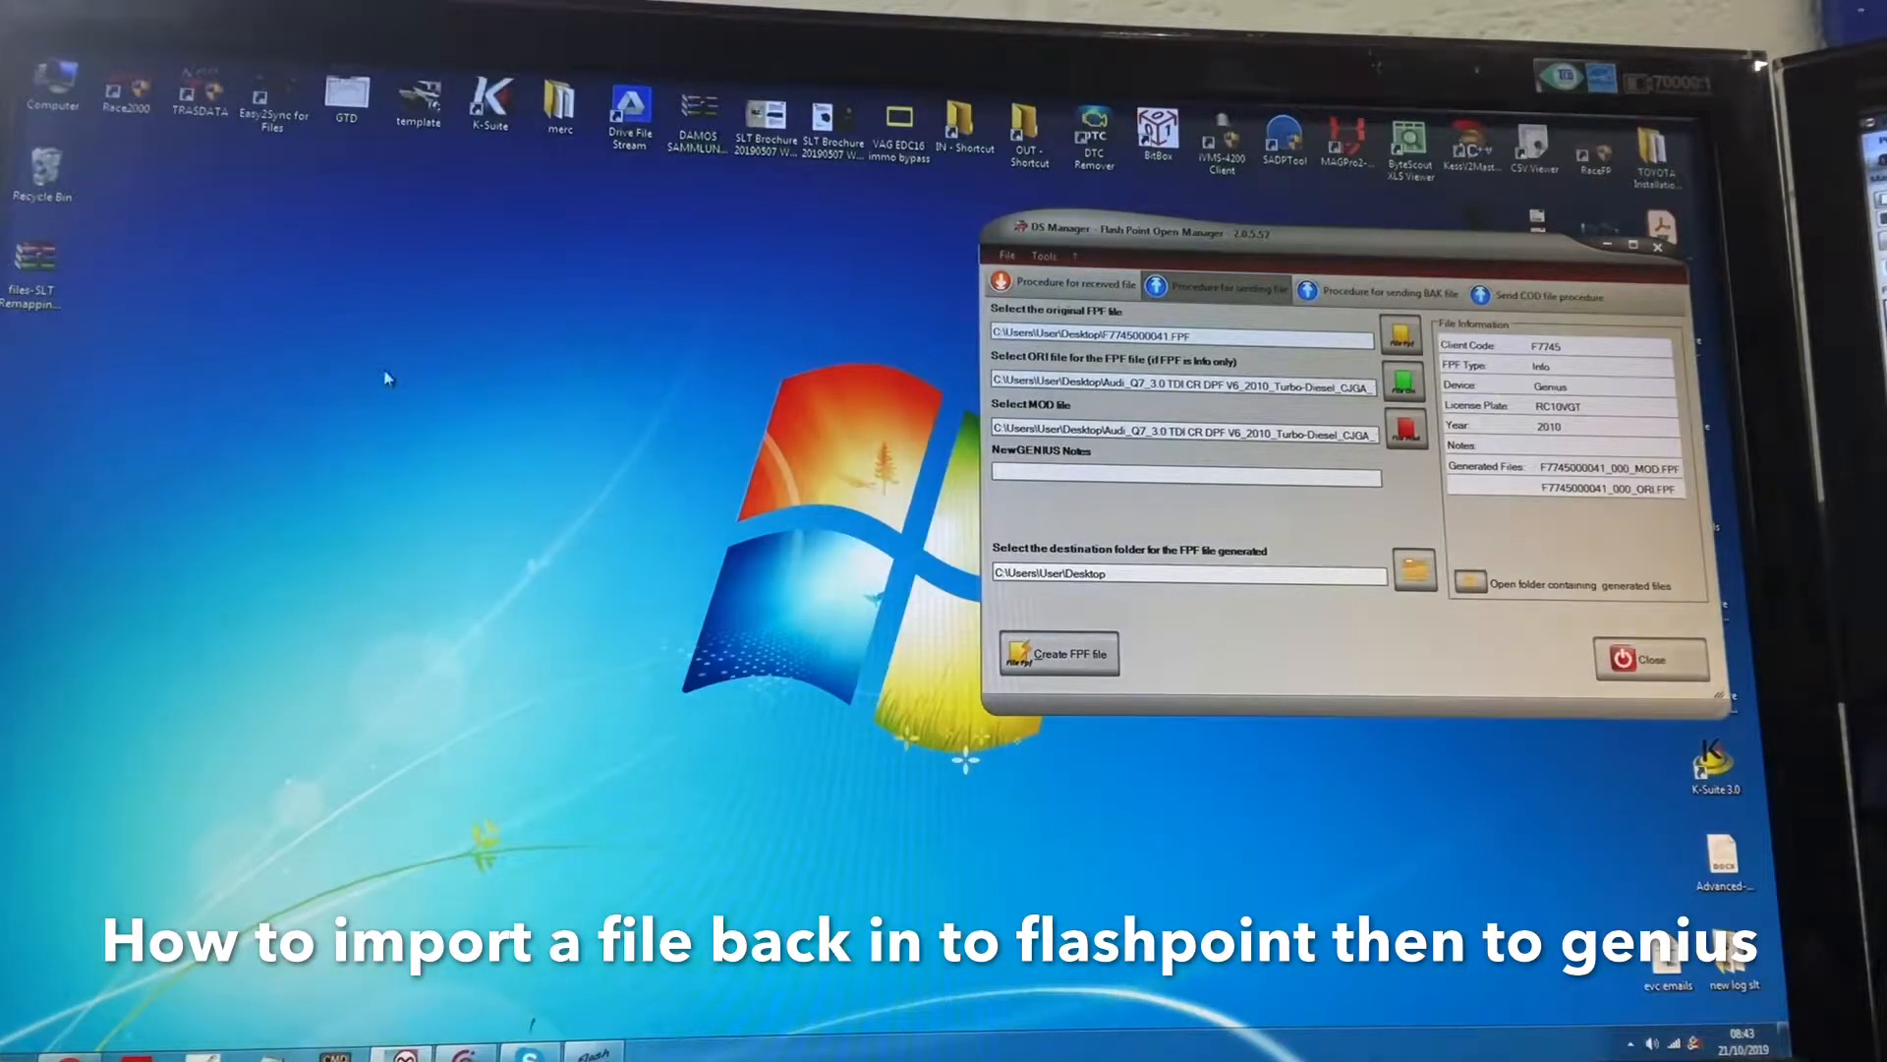
{"action": "mouse_move", "coordinate": [325, 343]}
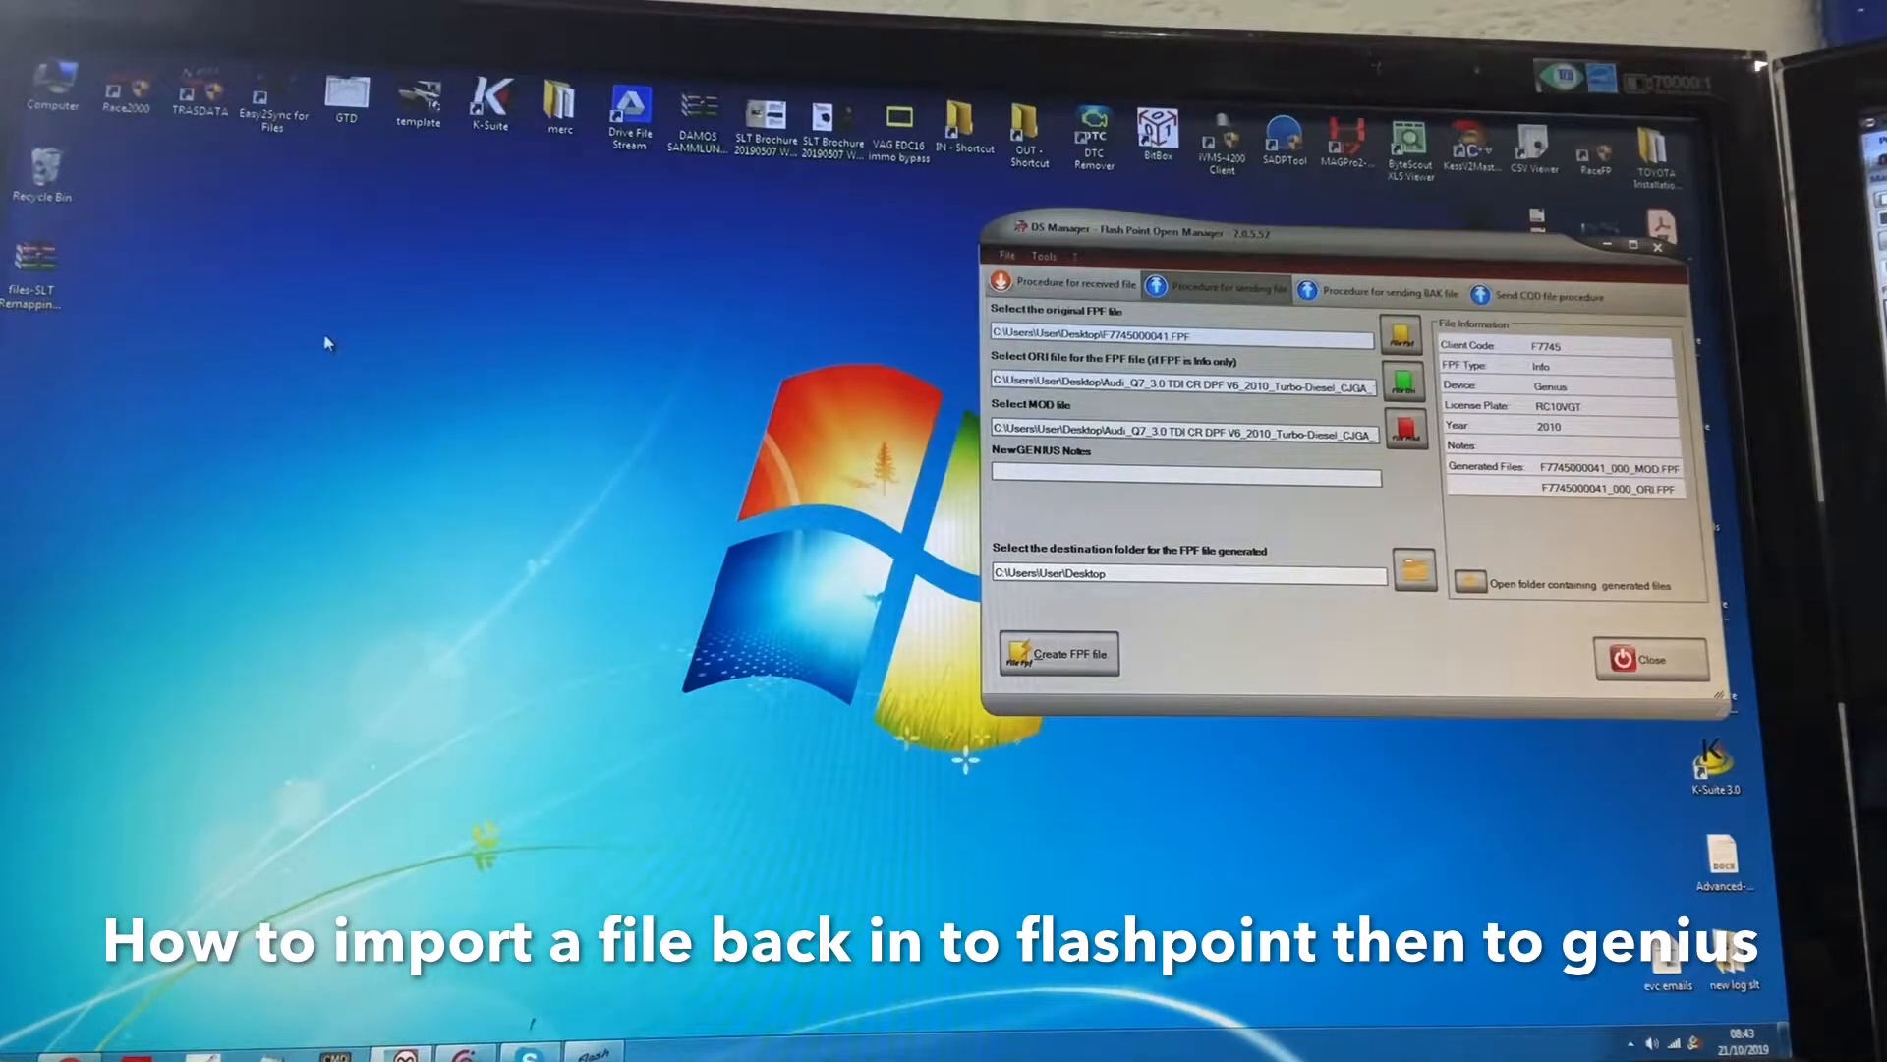
{"action": "mouse_move", "coordinate": [178, 334]}
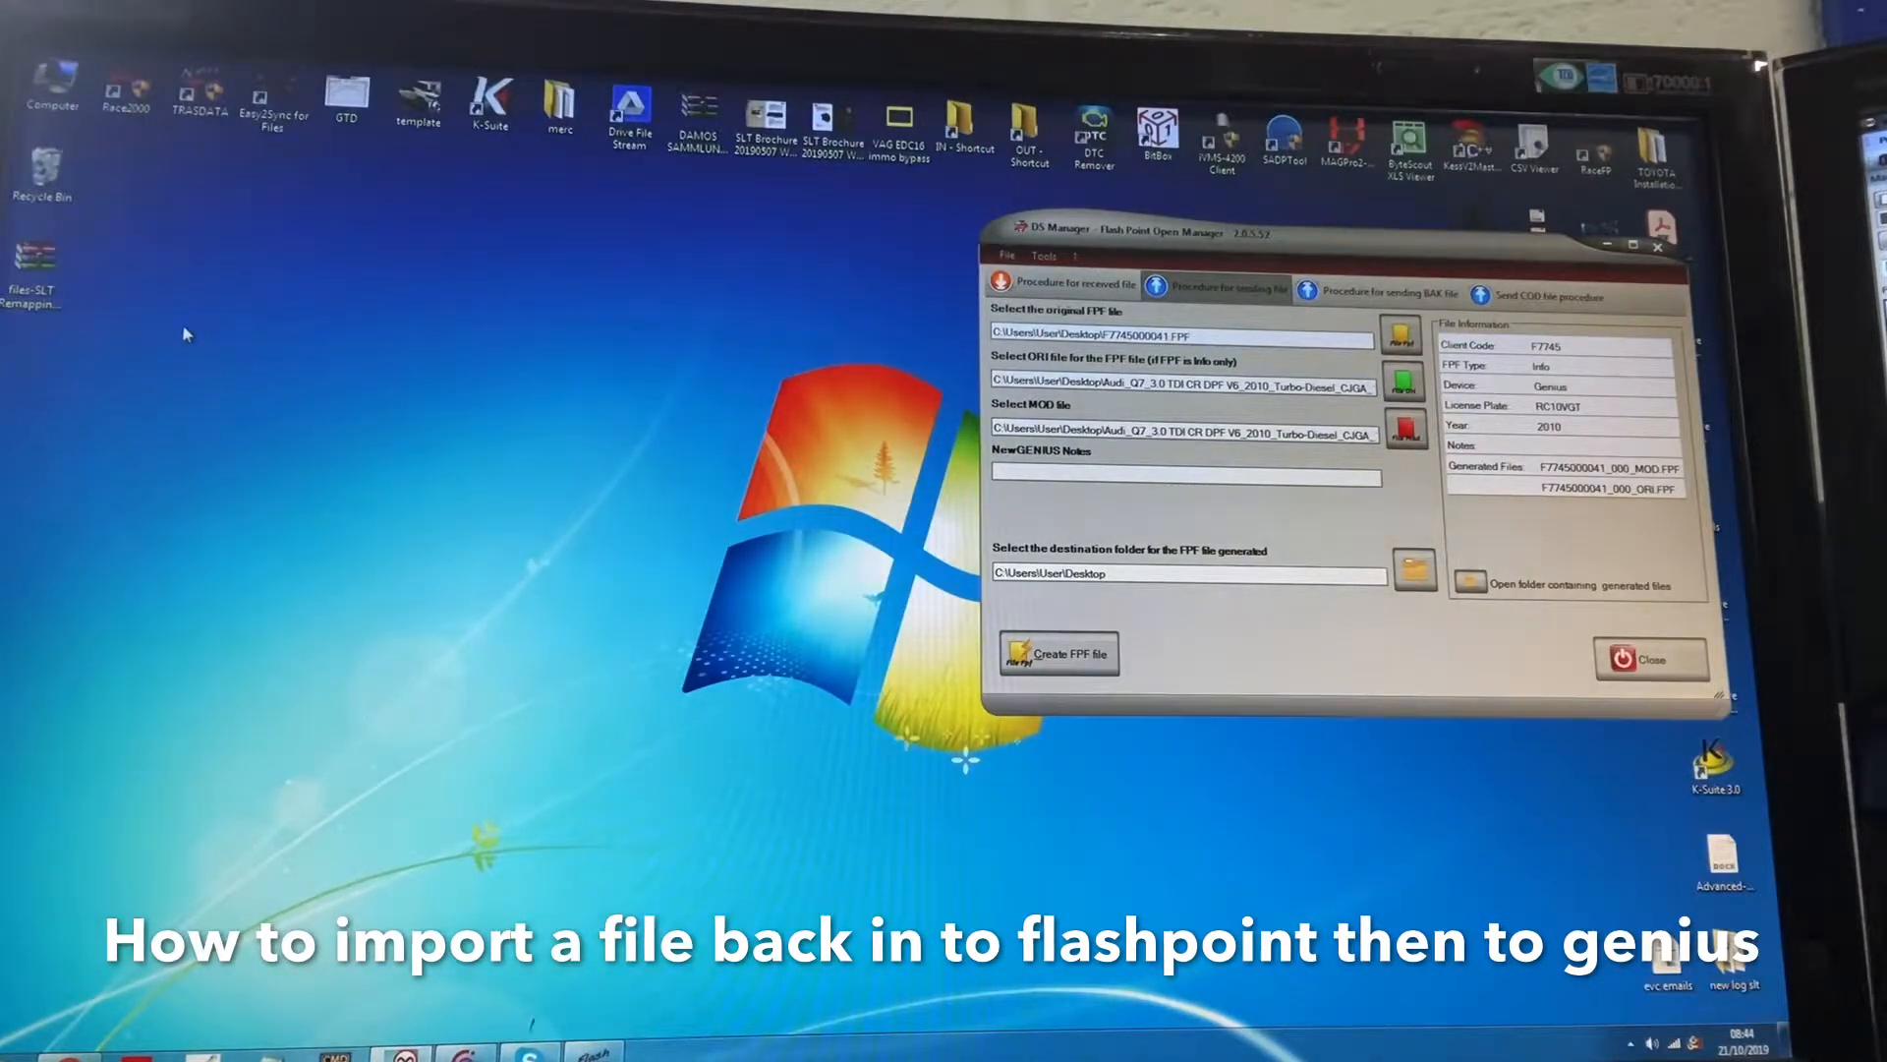
{"action": "mouse_move", "coordinate": [262, 307]}
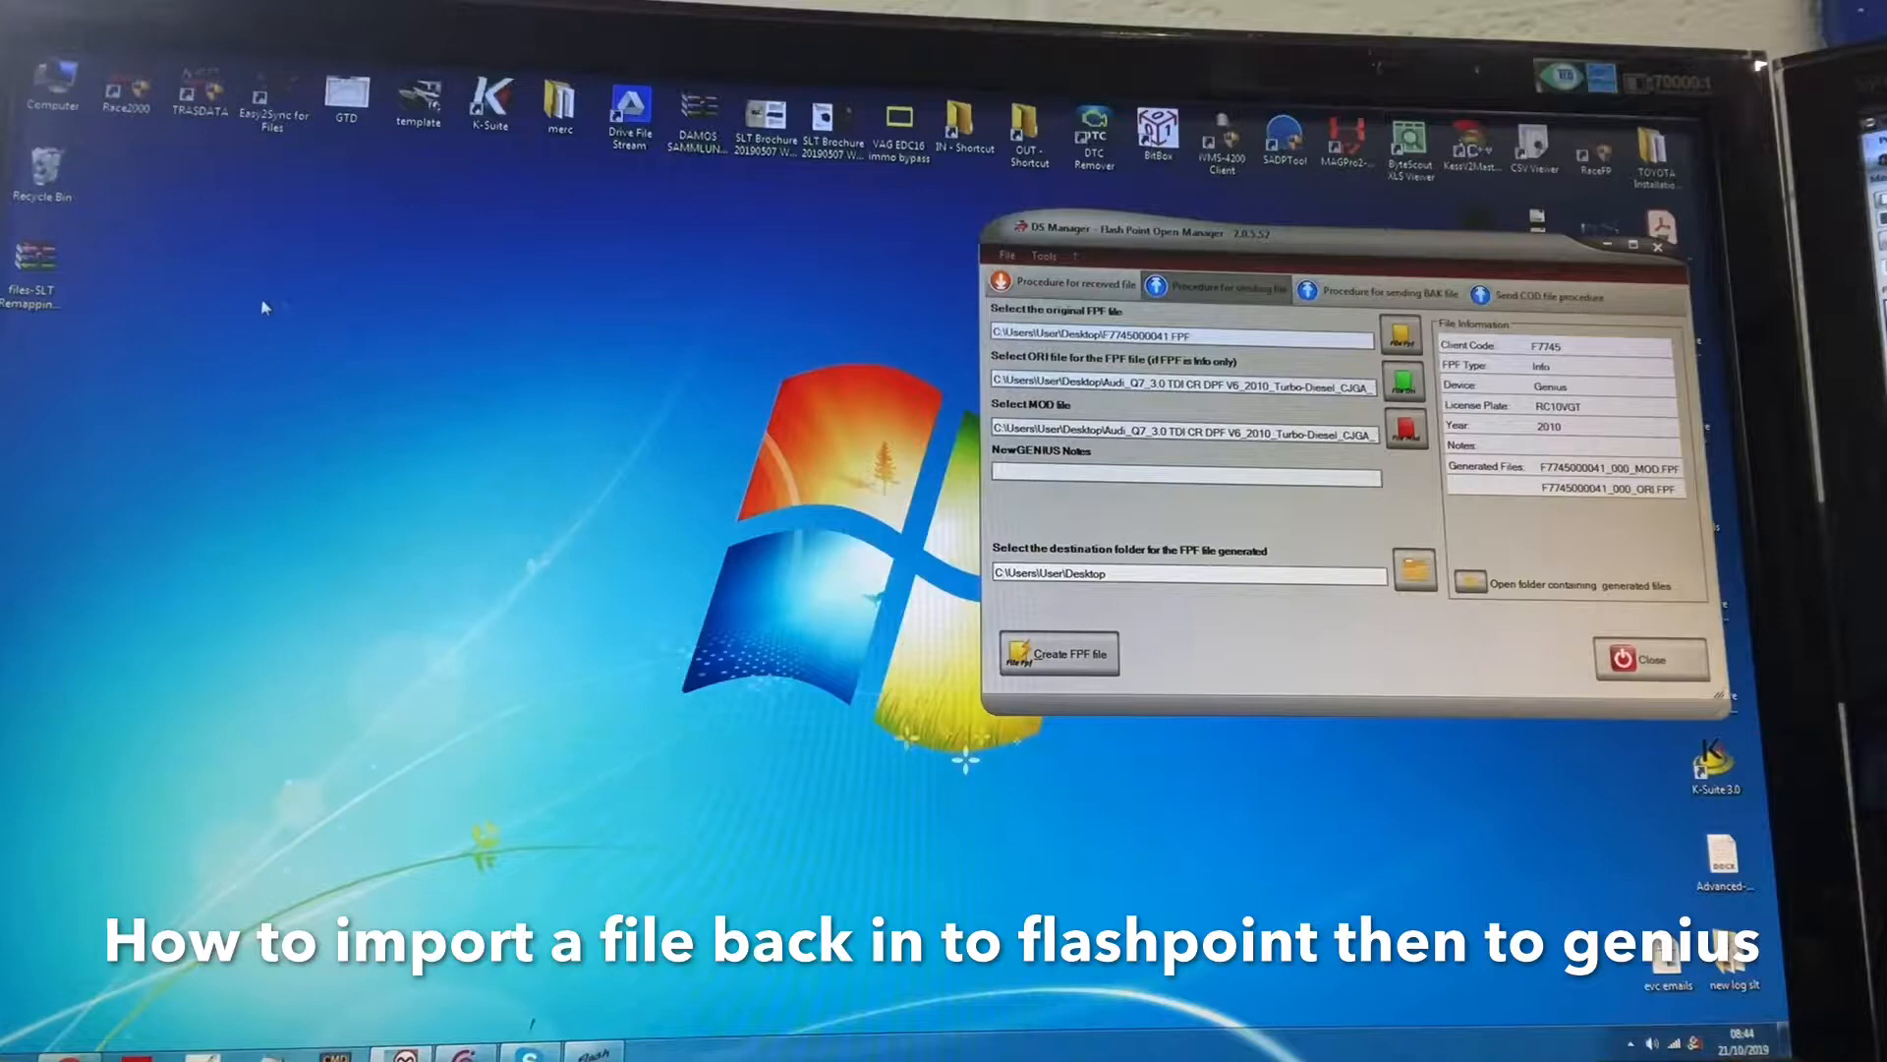
{"action": "mouse_move", "coordinate": [360, 306]}
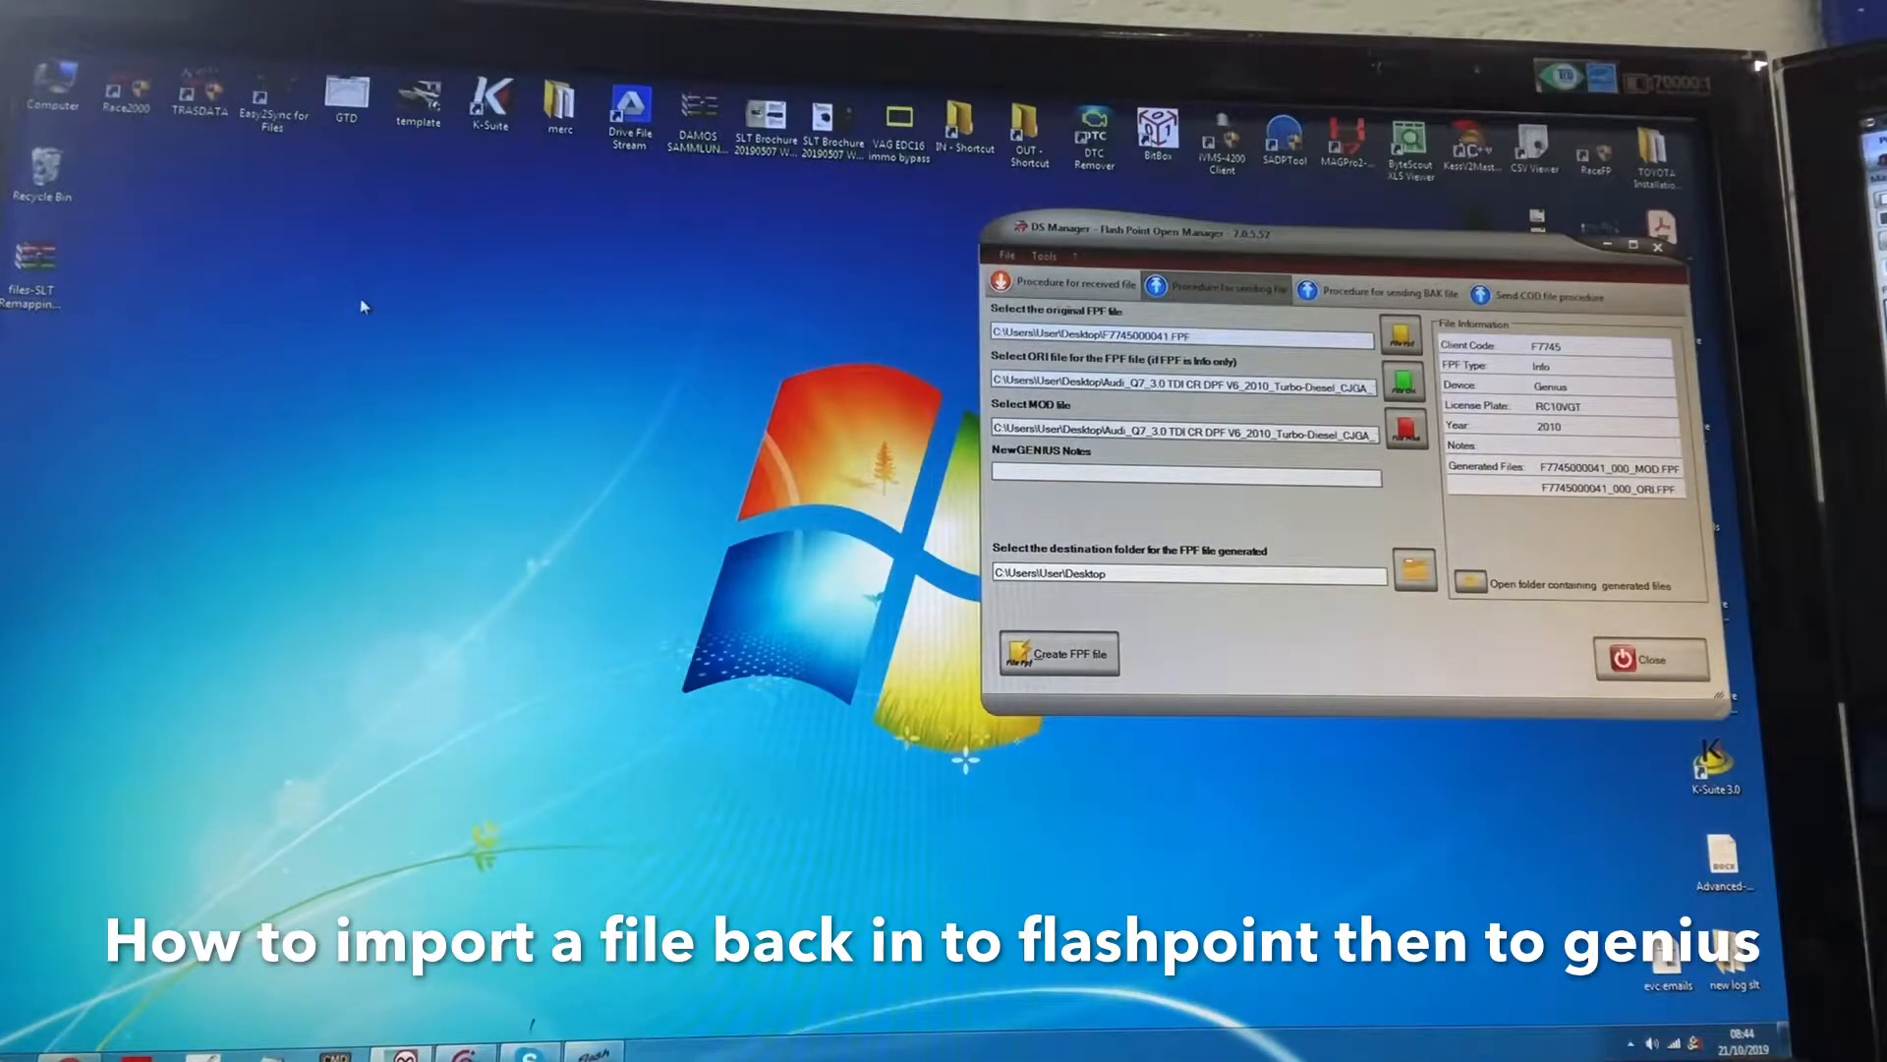
{"action": "mouse_move", "coordinate": [373, 301]}
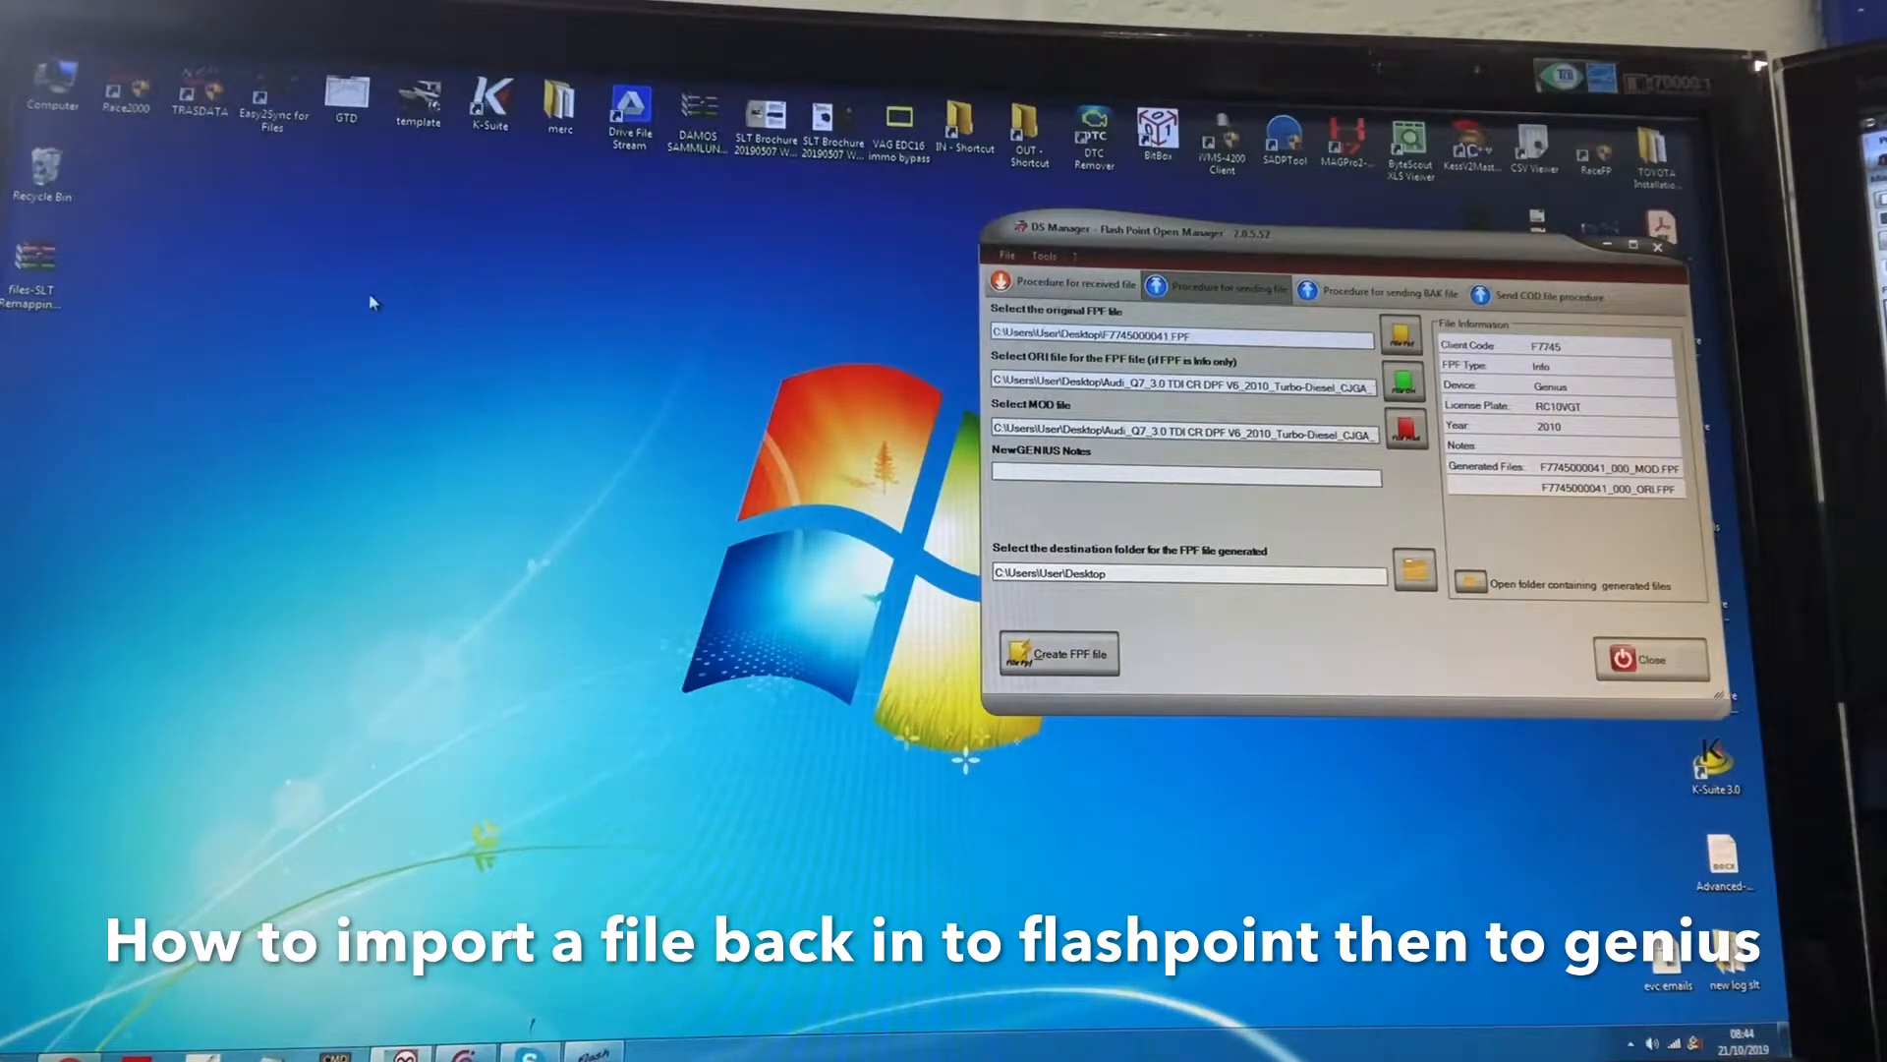
{"action": "mouse_move", "coordinate": [157, 333]}
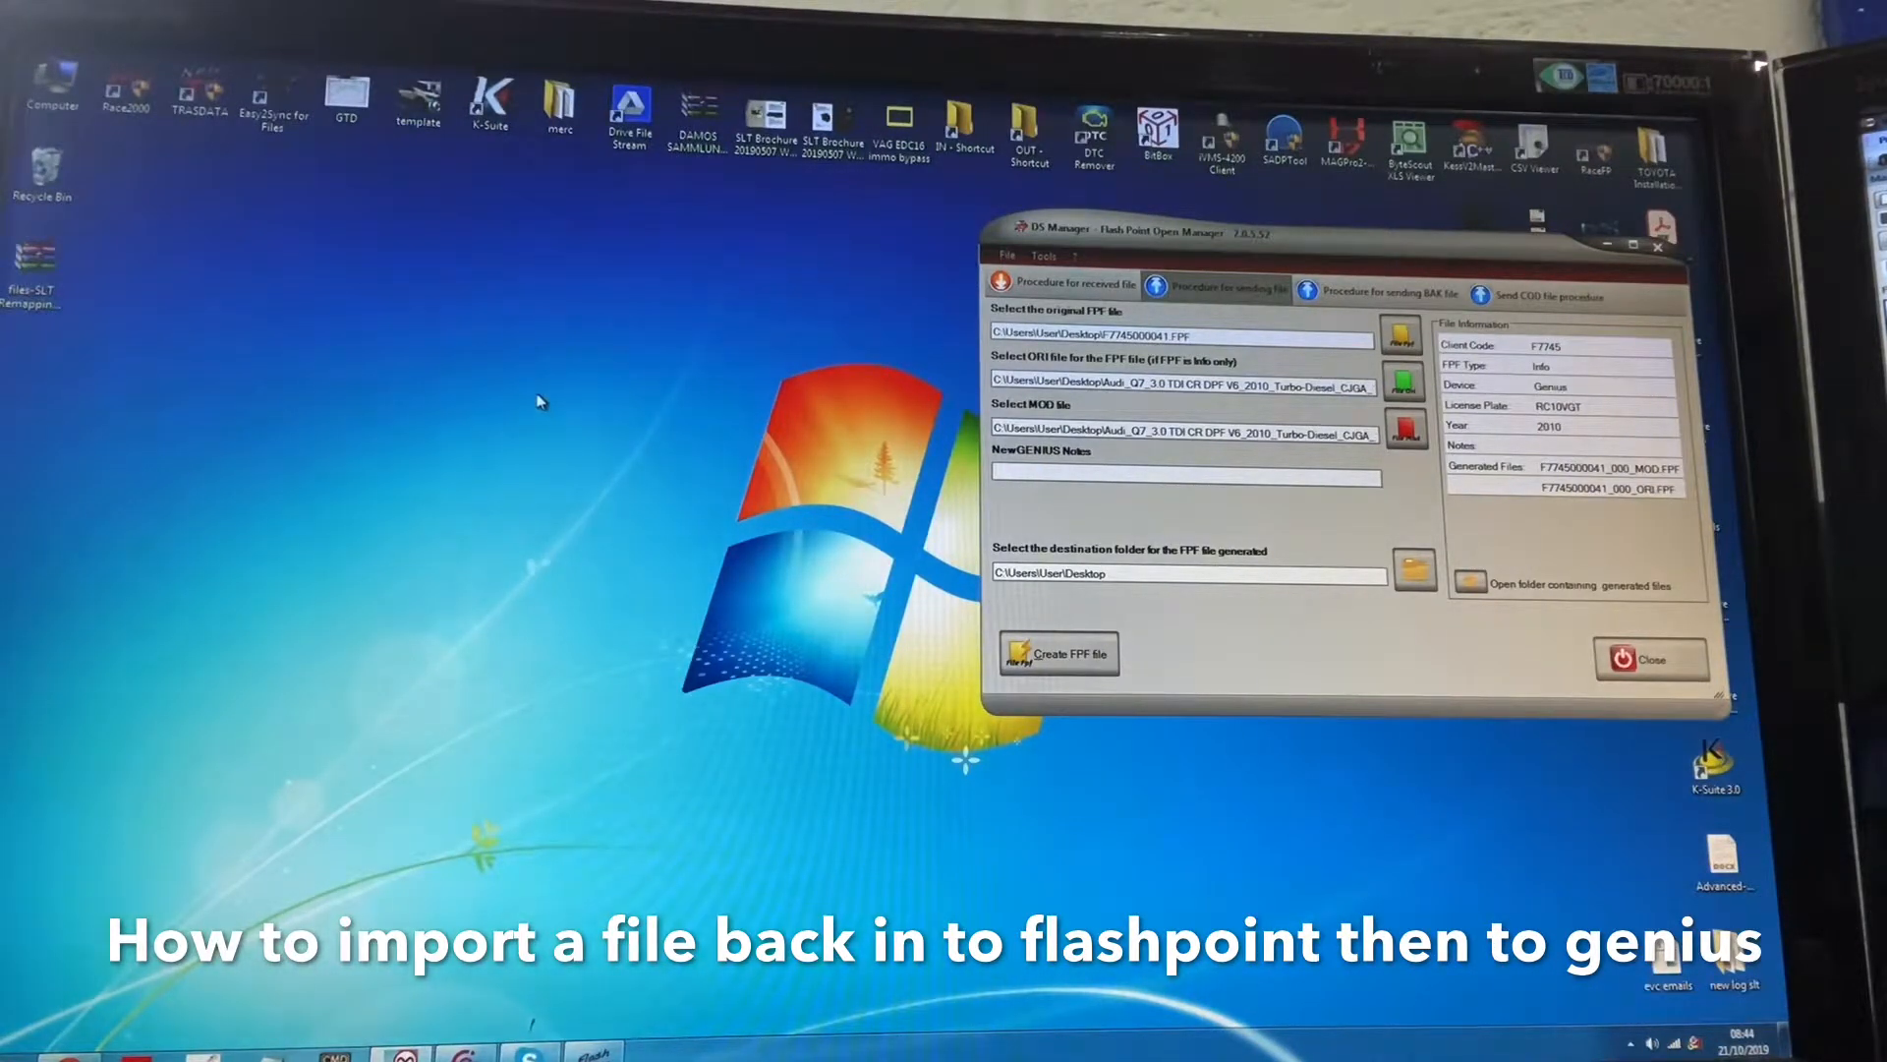
{"action": "mouse_move", "coordinate": [500, 419]}
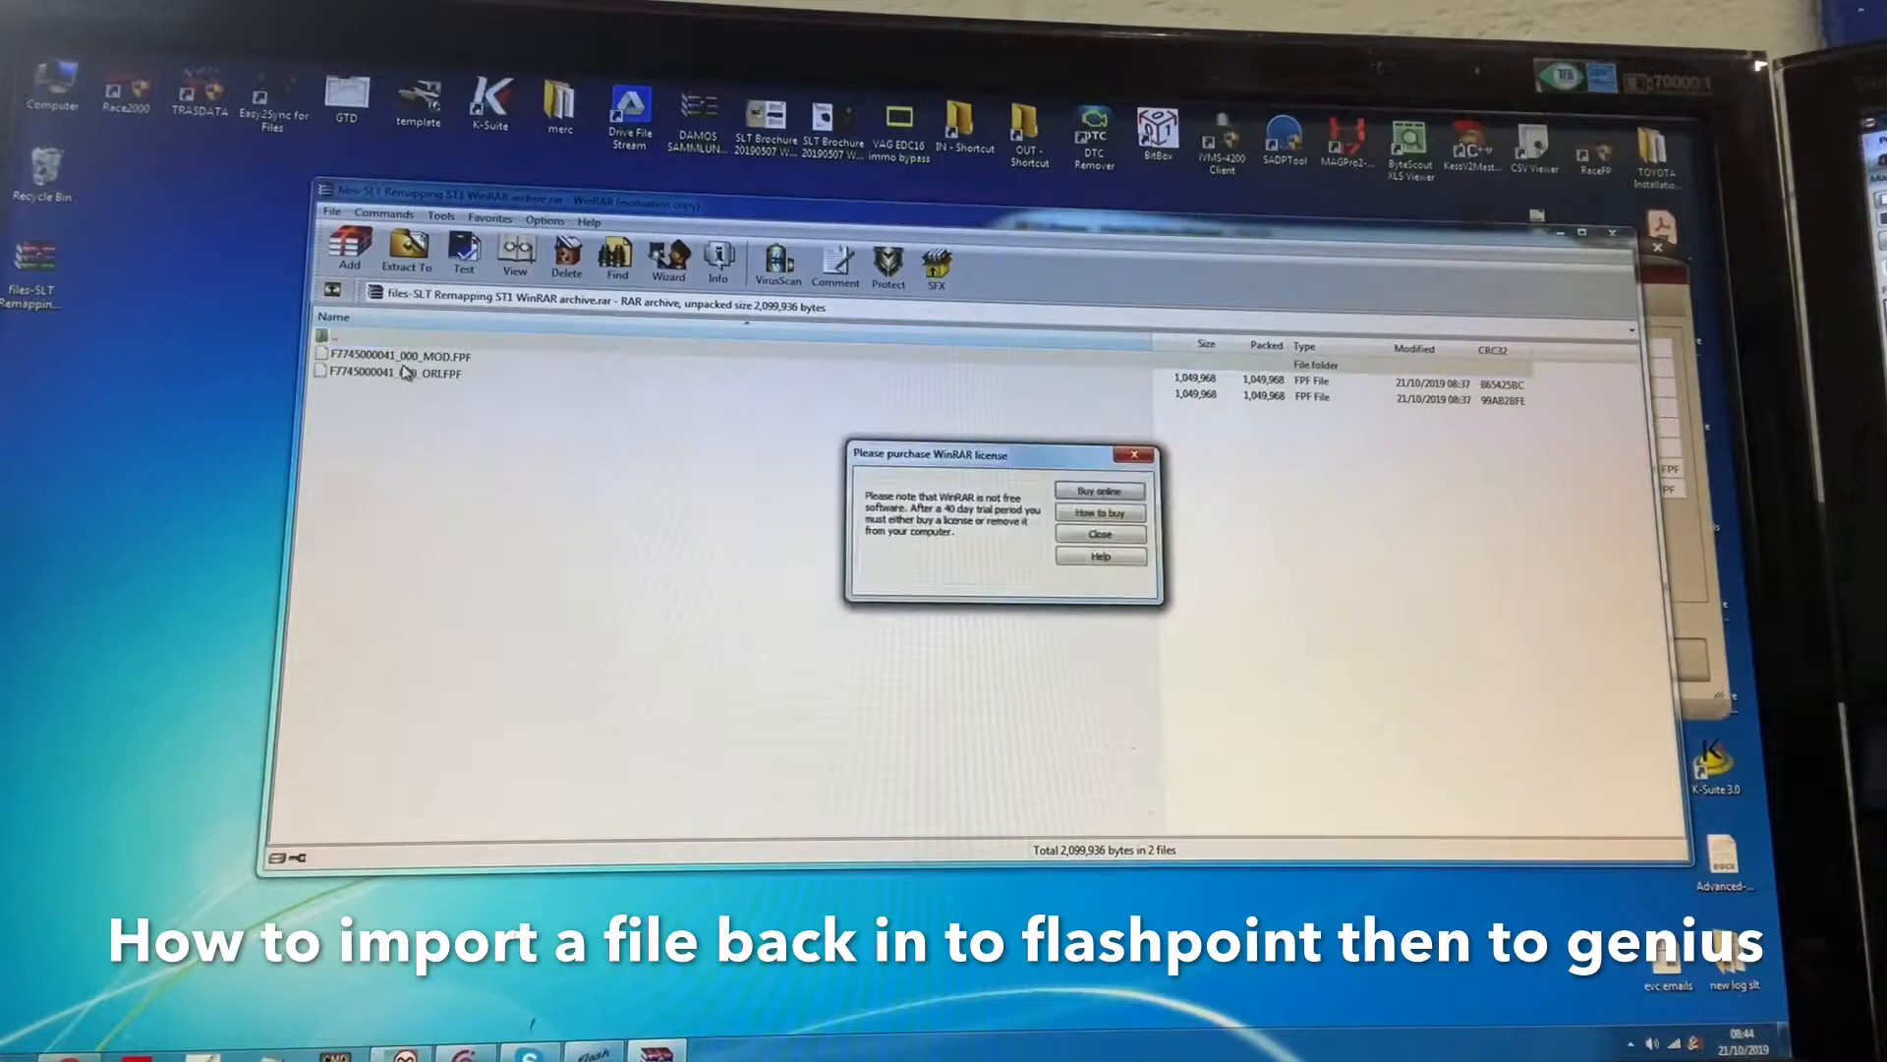
- Dismiss the WinRAR license reminder and select the MOD .FPF file in the archive
{"action": "left_click", "coordinate": [1098, 533]}
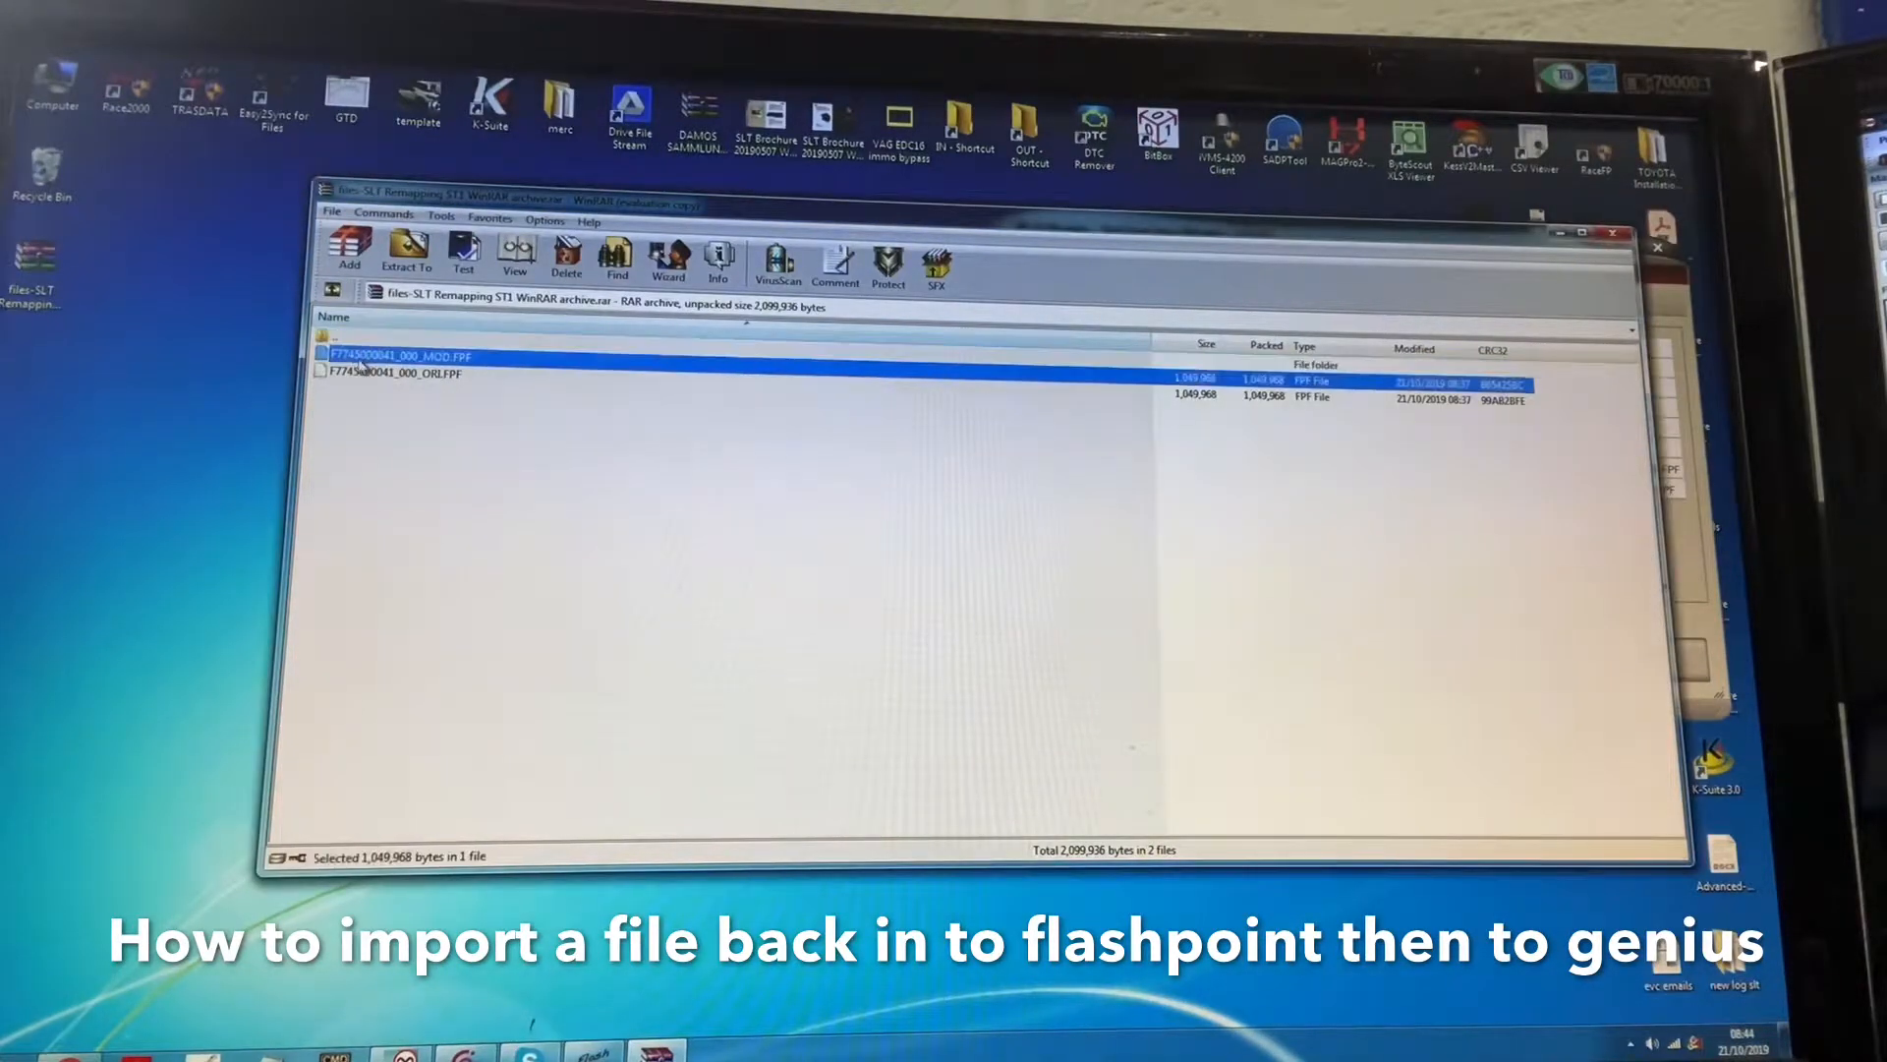
{"action": "left_click", "coordinate": [397, 373]}
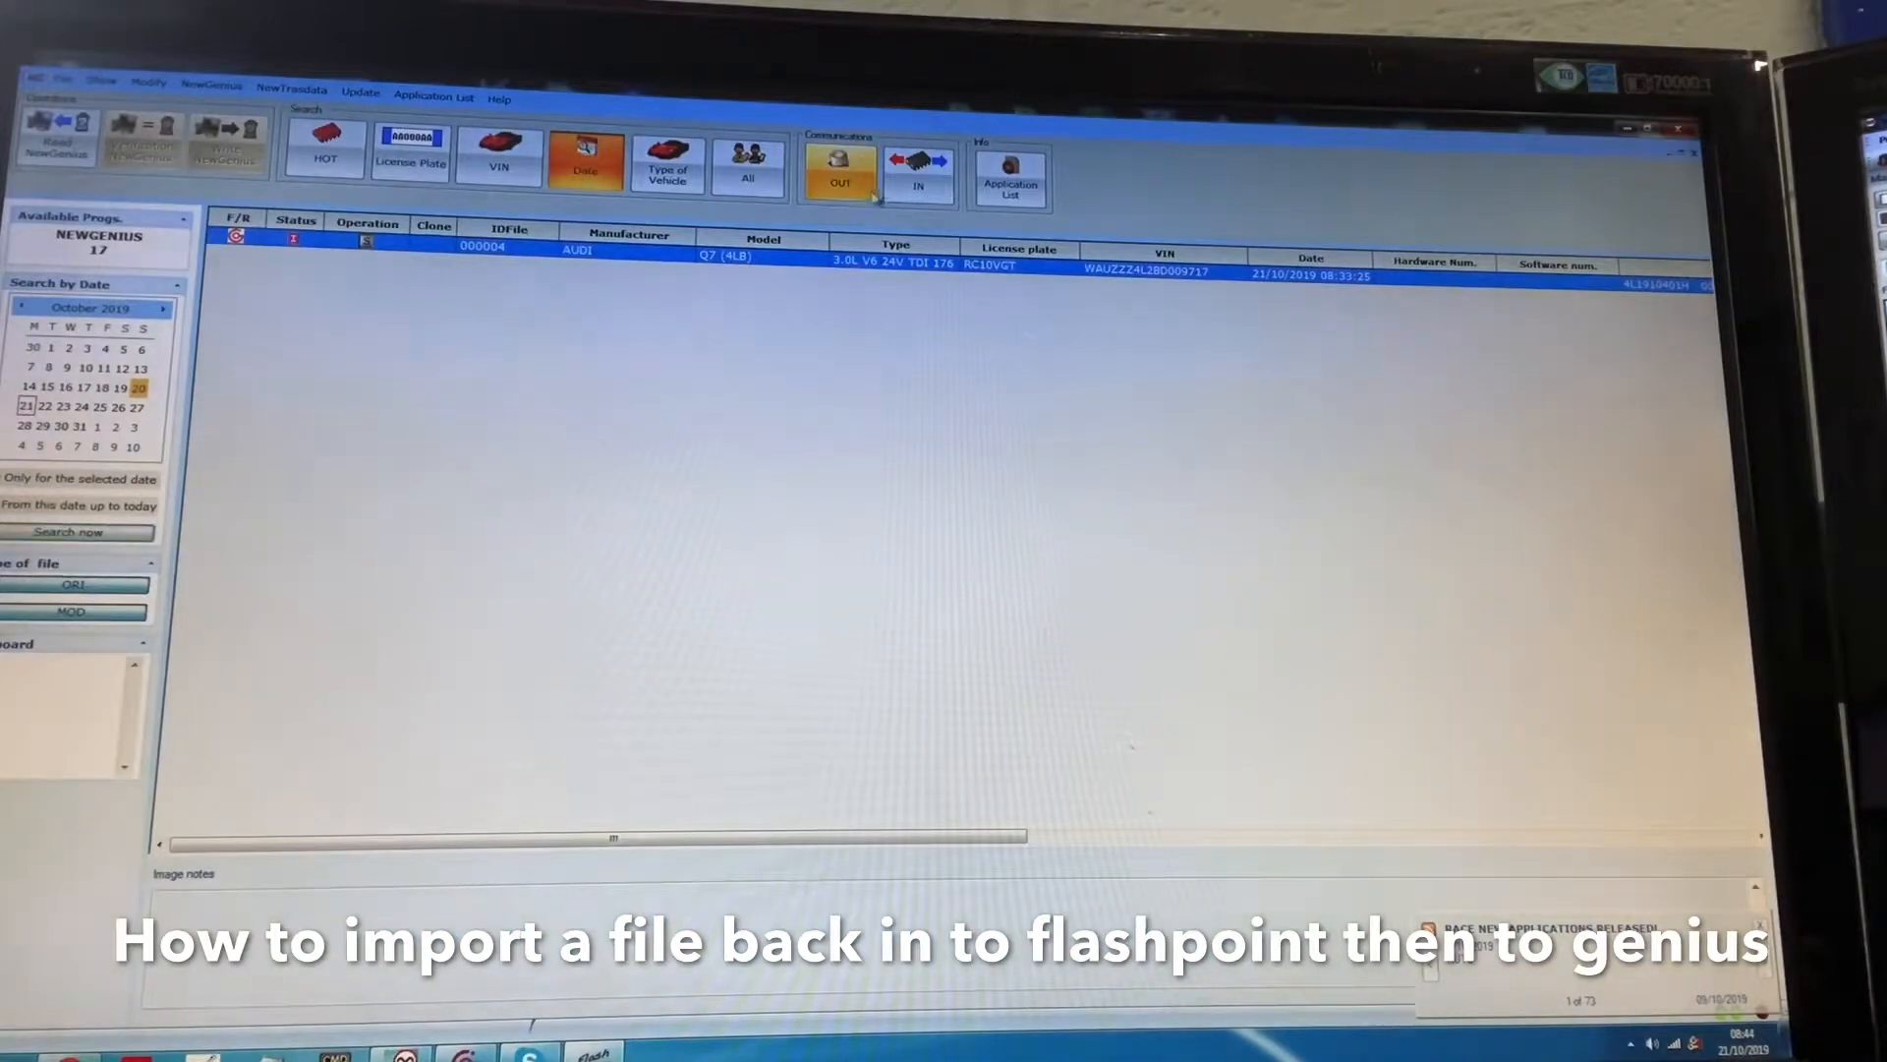
- Import the Audi Q7 file from the IN folder into FlashPoint Client
{"action": "left_click", "coordinate": [918, 172]}
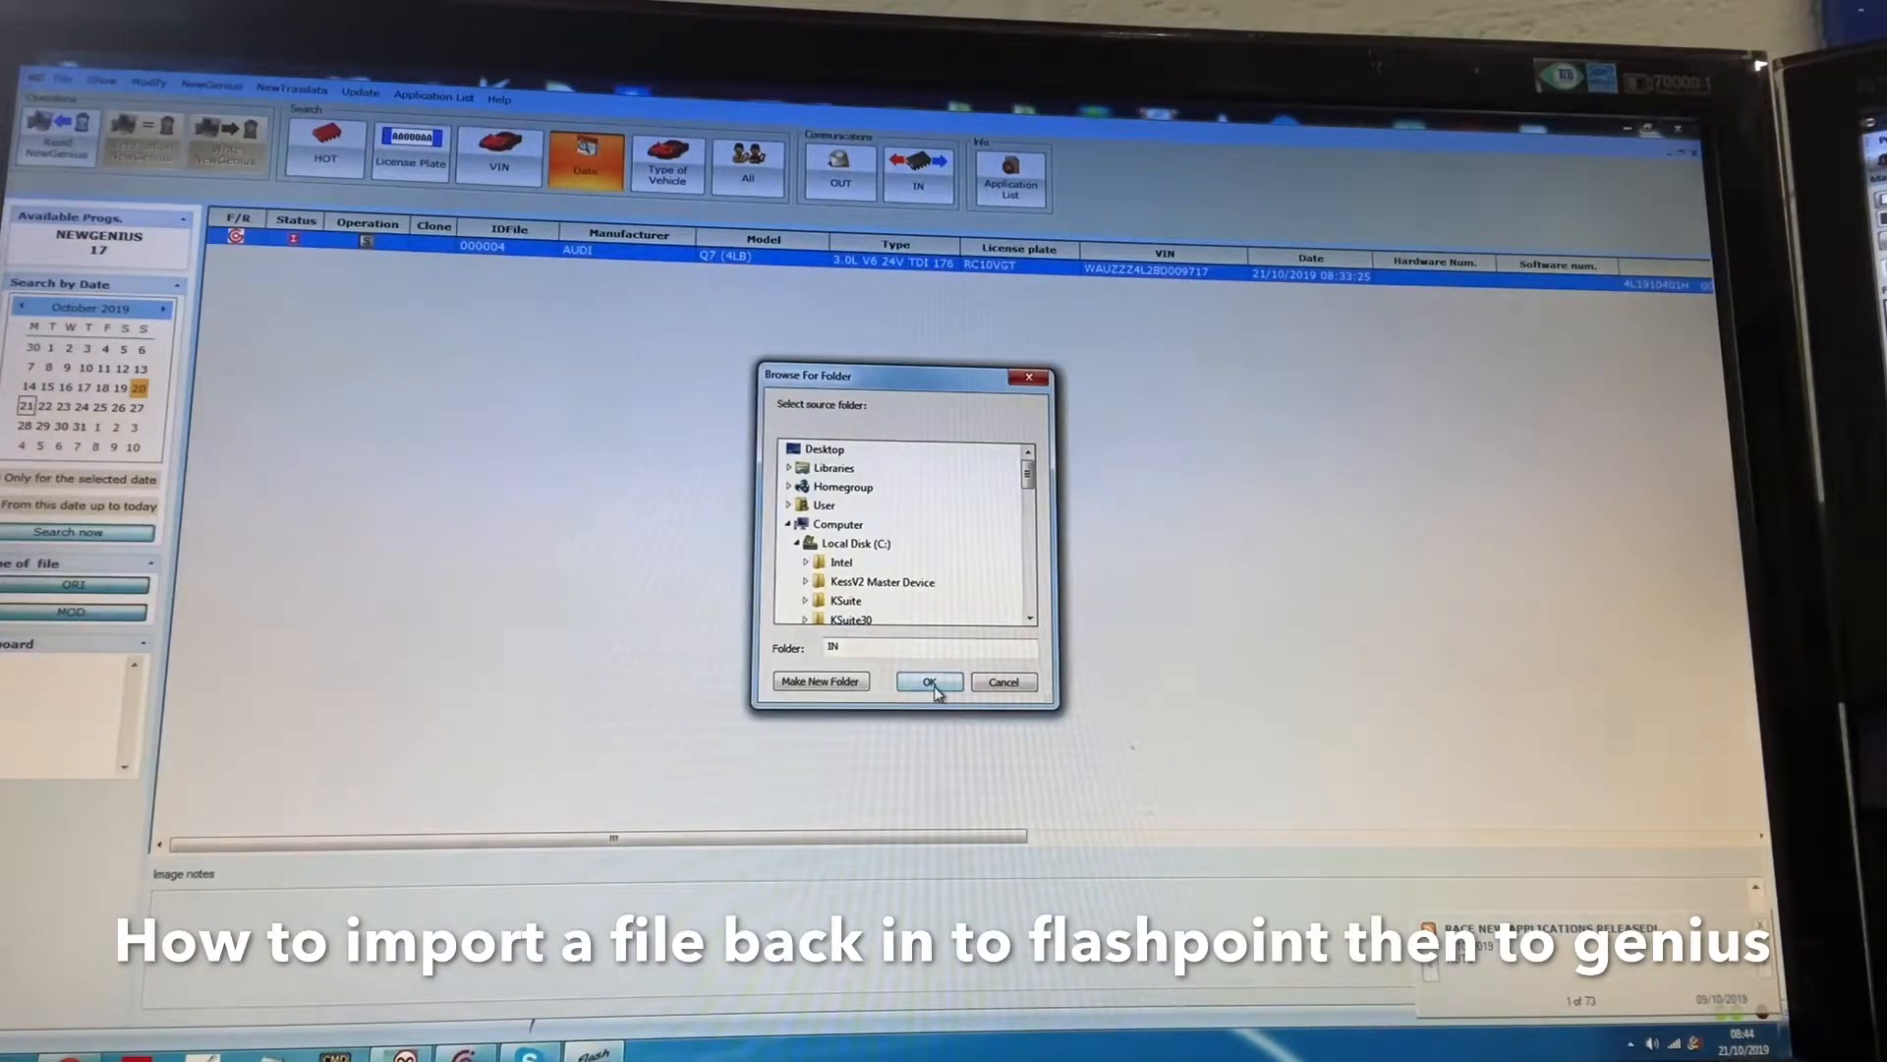
{"action": "left_click", "coordinate": [927, 681]}
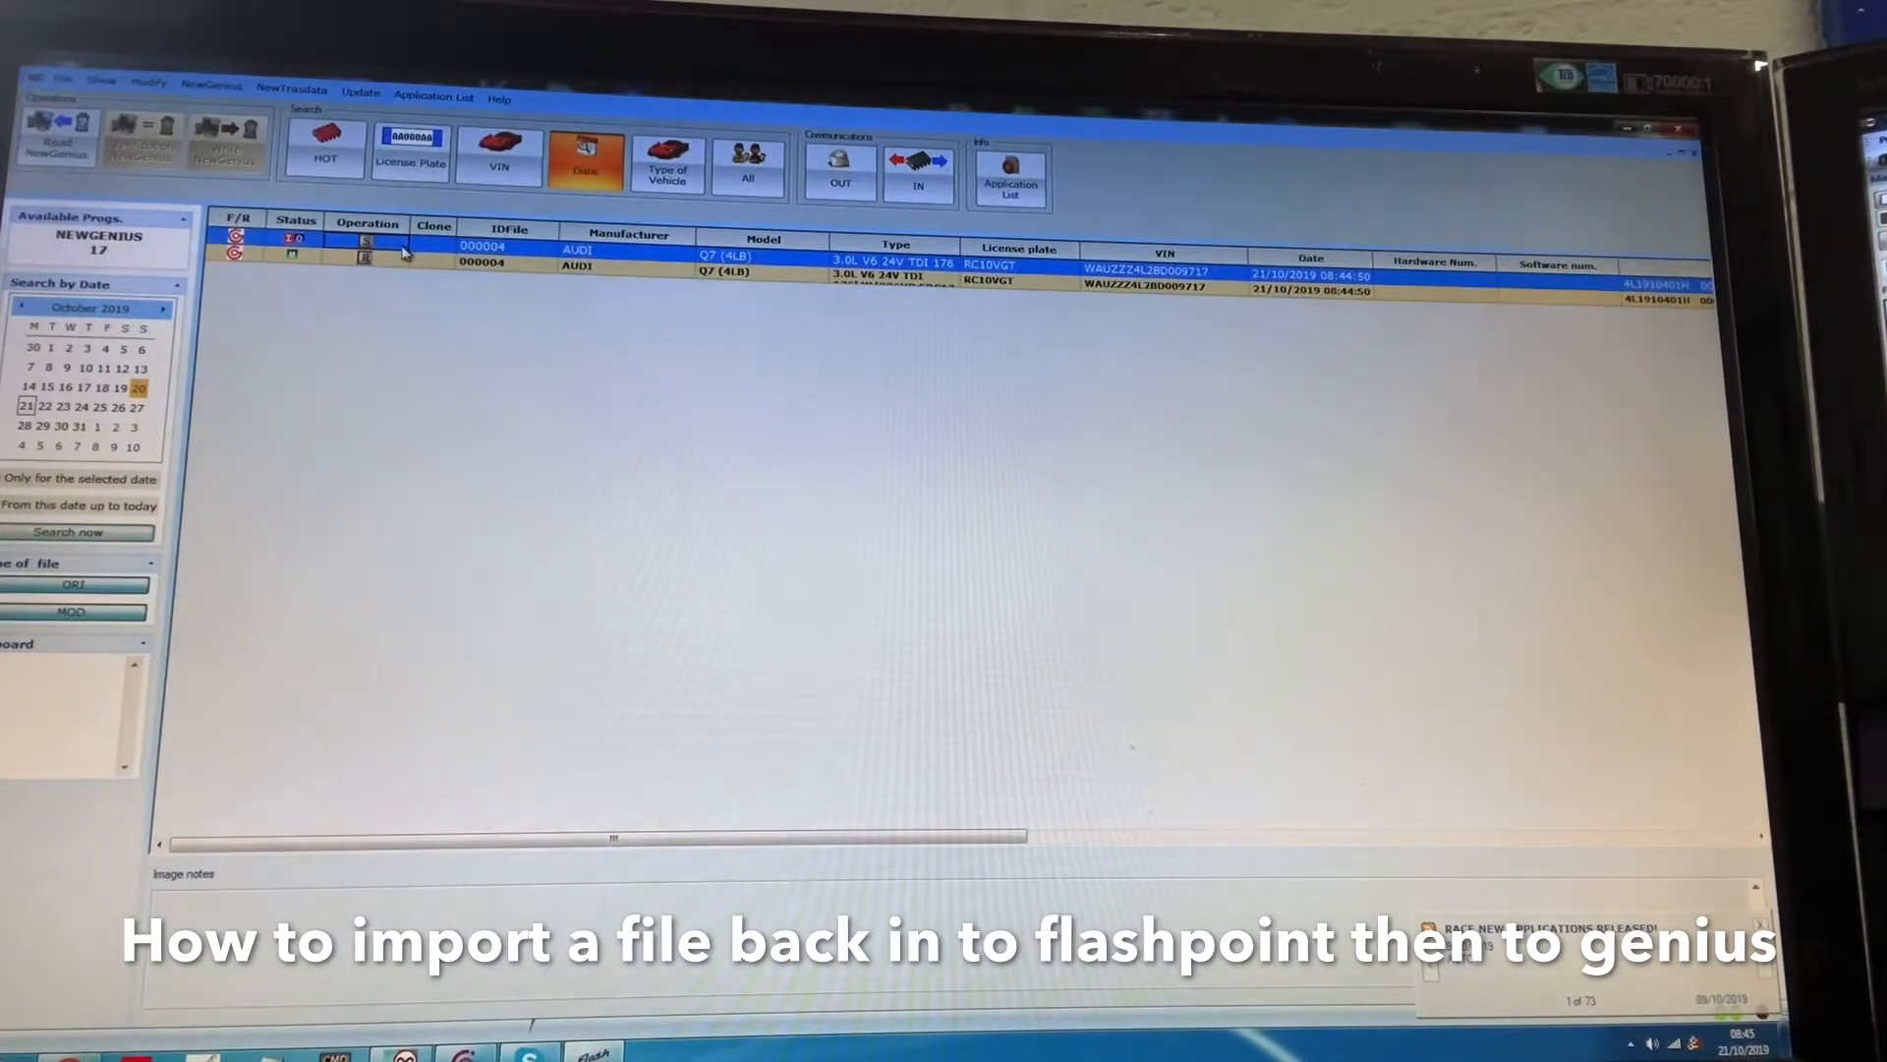
{"action": "mouse_move", "coordinate": [445, 273]}
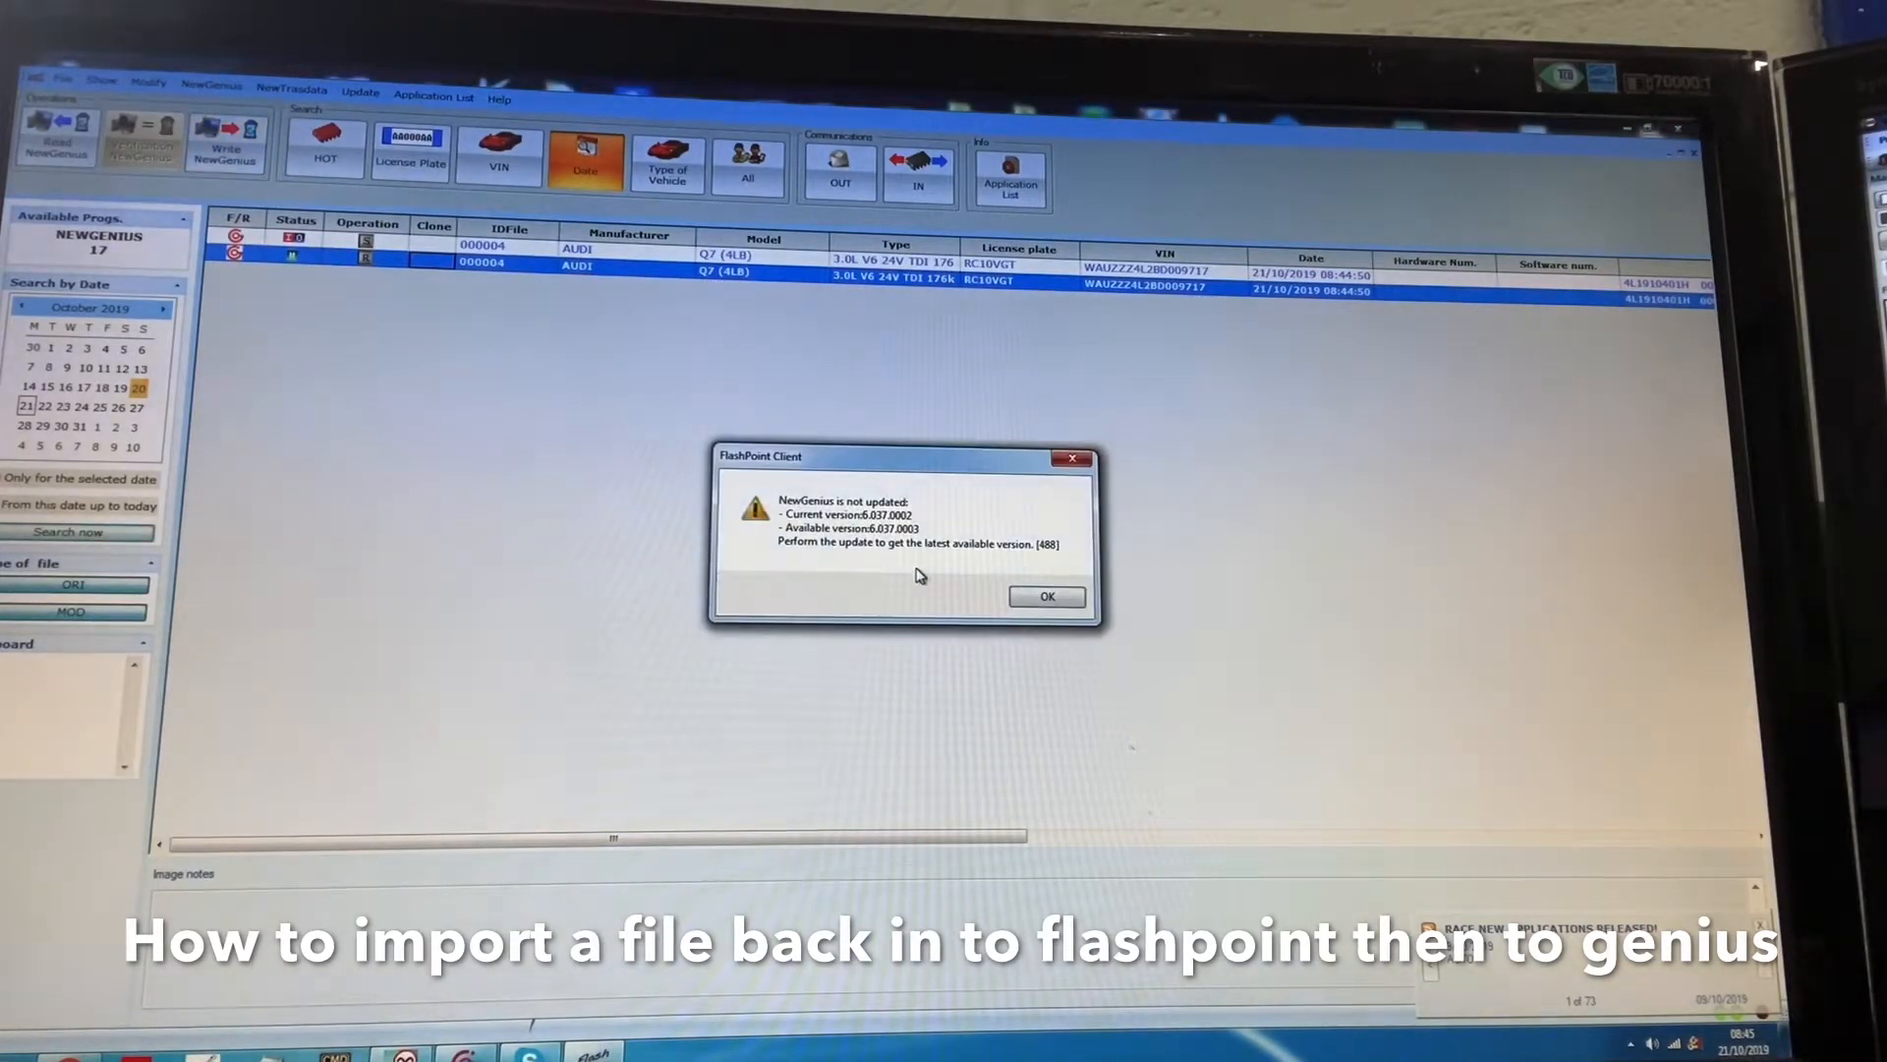
- Write the imported Audi Q7 file to NewGenius, accepting the out-of-date version warning
{"action": "left_click", "coordinate": [1044, 595]}
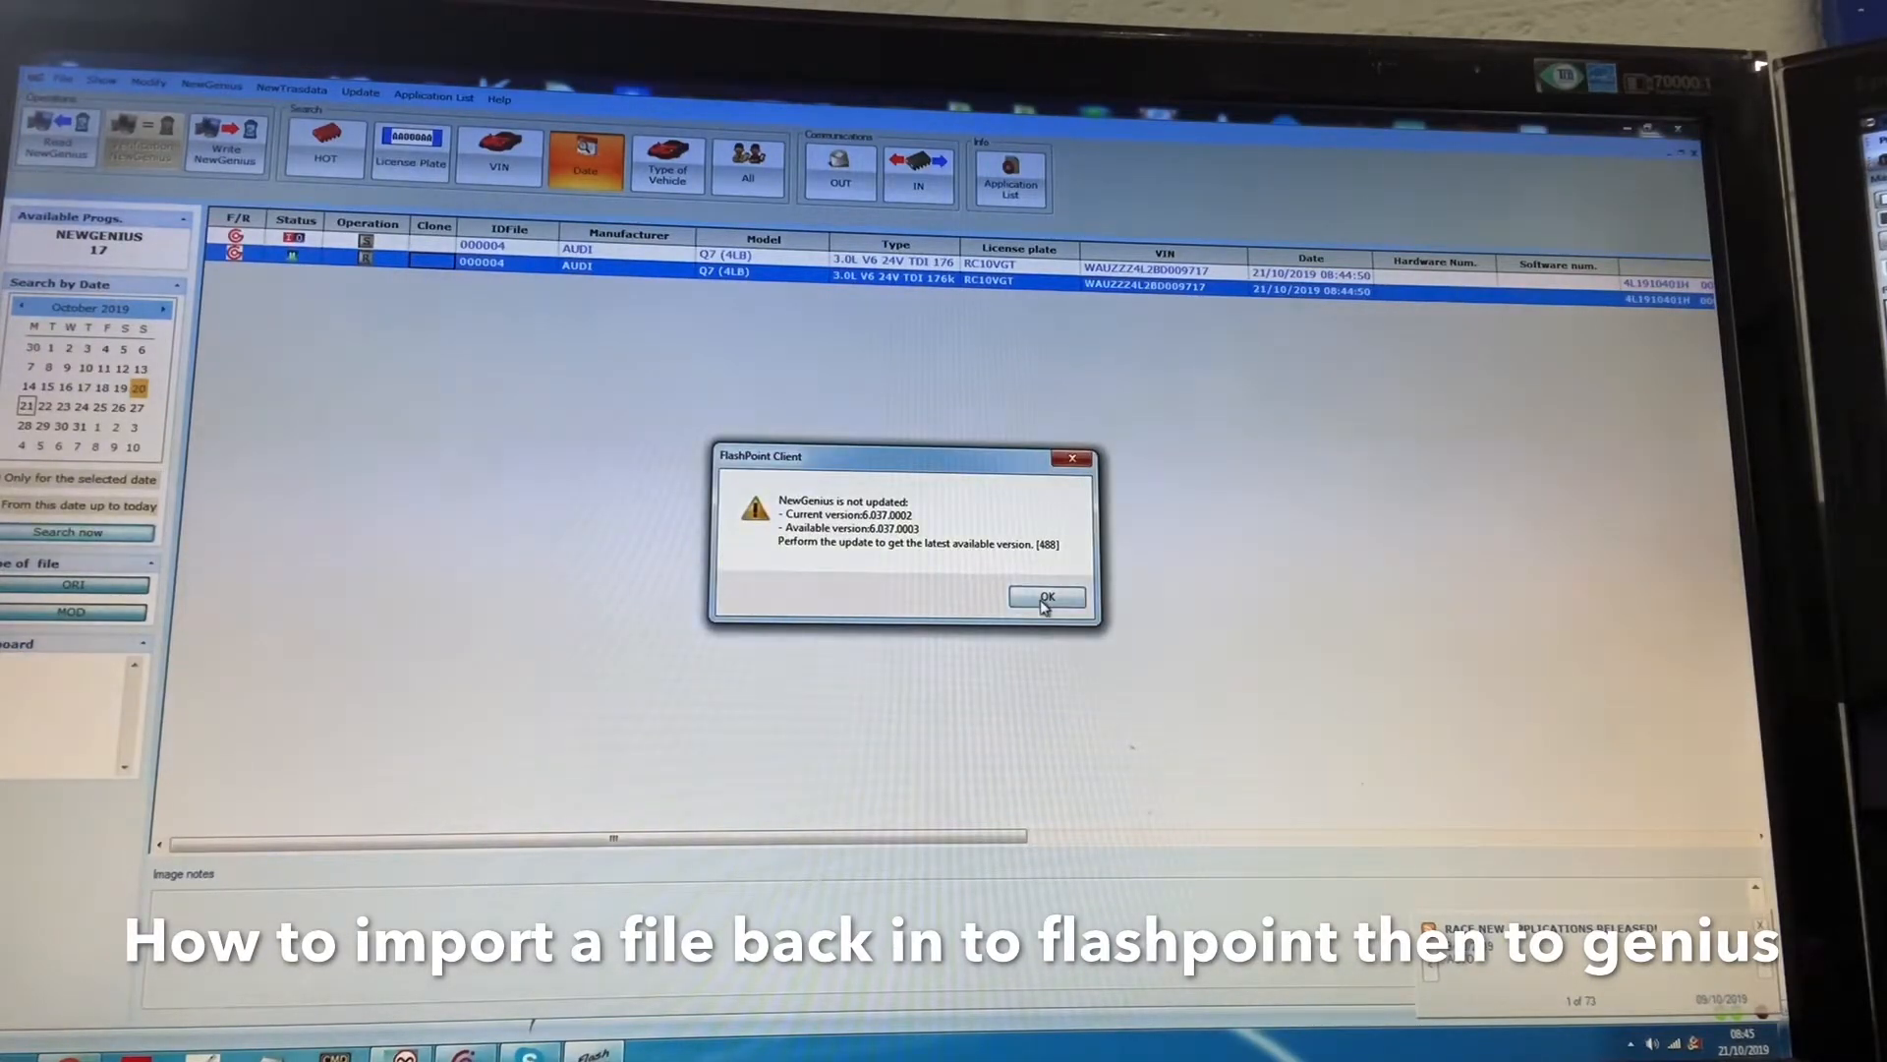
{"action": "mouse_move", "coordinate": [843, 532]}
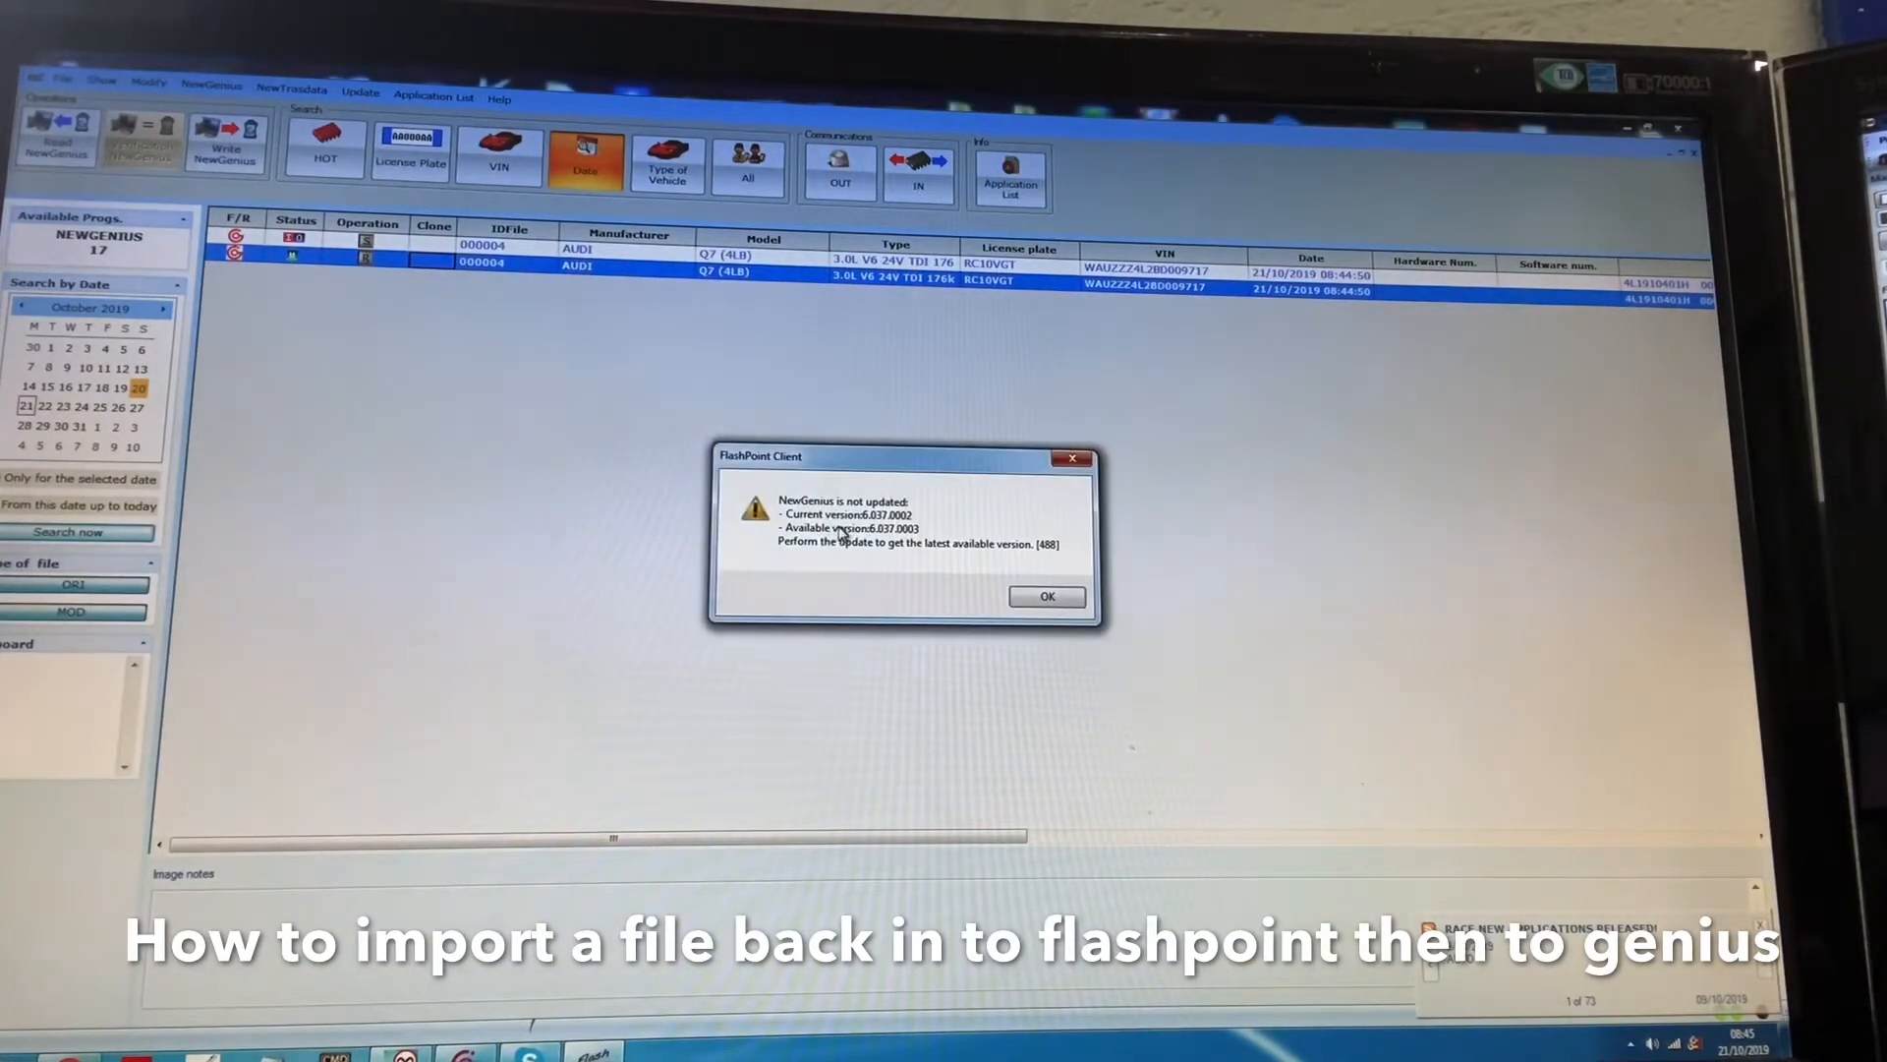
{"action": "left_click", "coordinate": [1045, 596]}
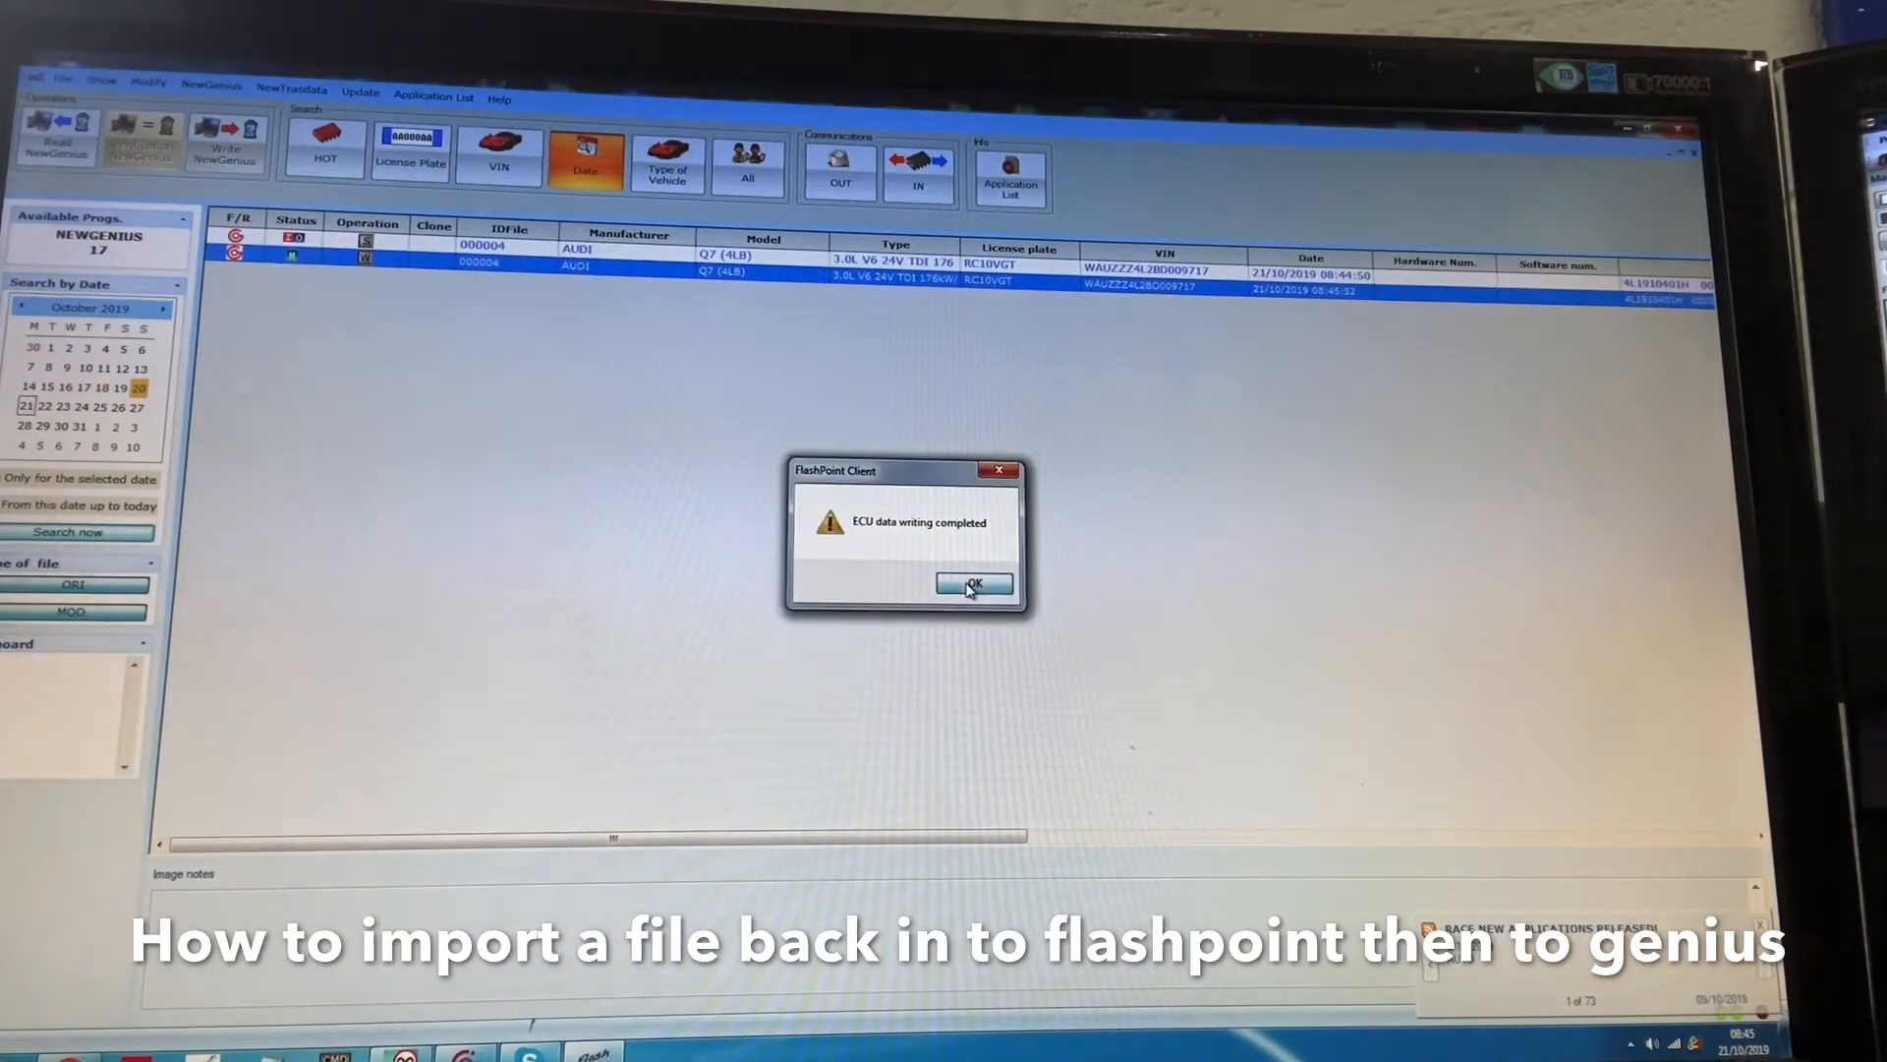
- Dismiss the ECU data writing completed message after the Audi Q7 write finishes
{"action": "left_click", "coordinate": [973, 585]}
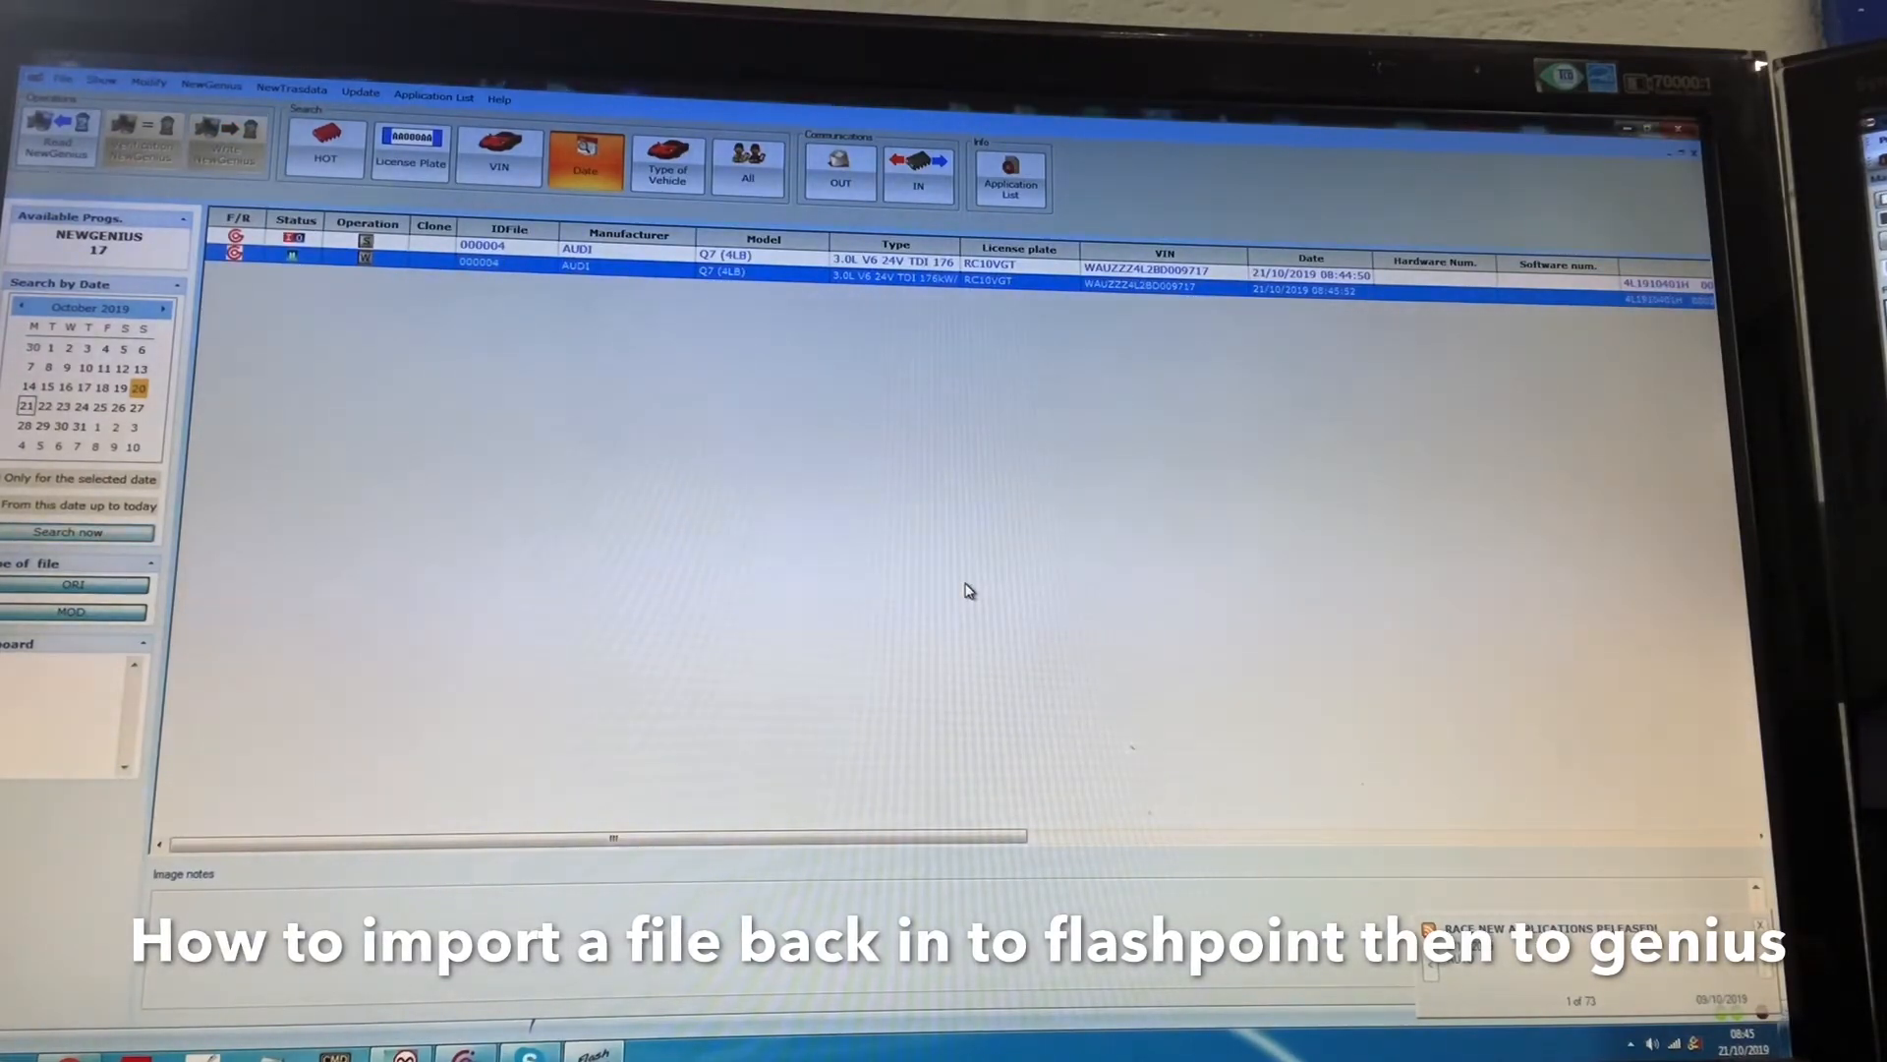
{"action": "mouse_move", "coordinate": [608, 450]}
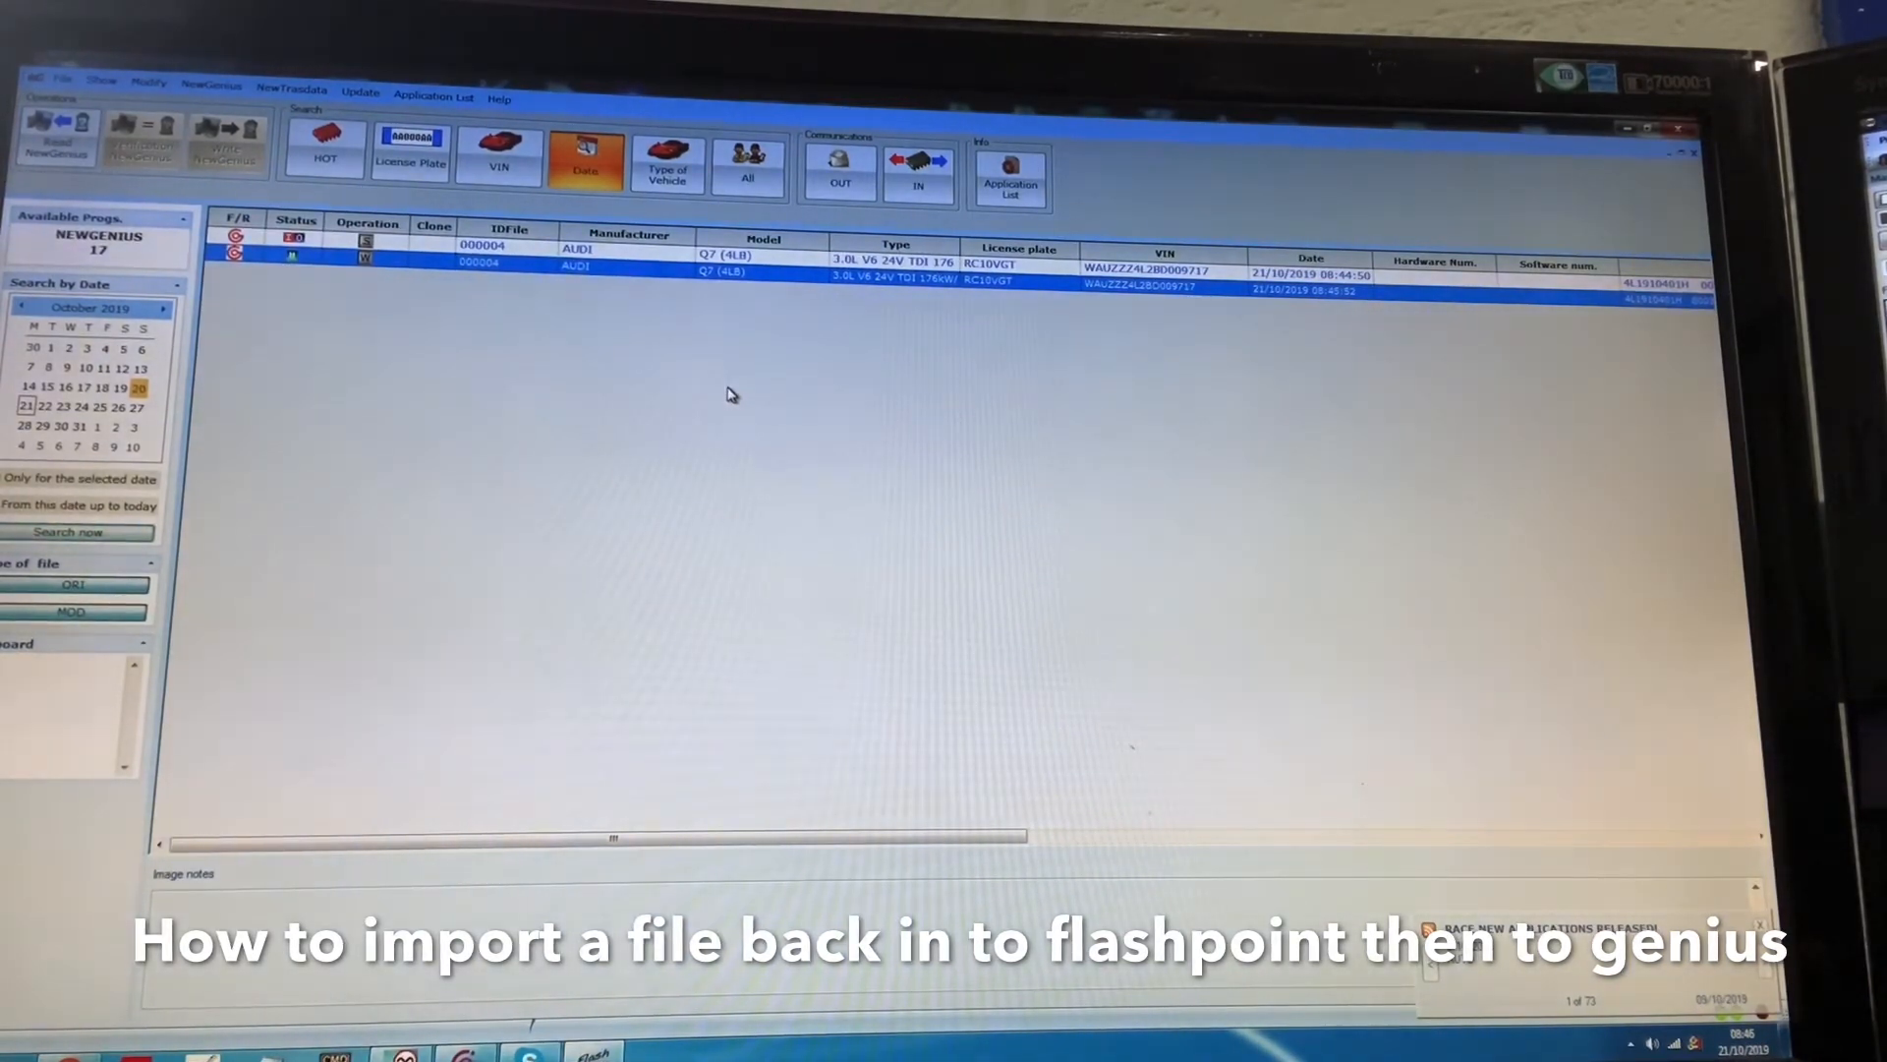
{"action": "mouse_move", "coordinate": [708, 382]}
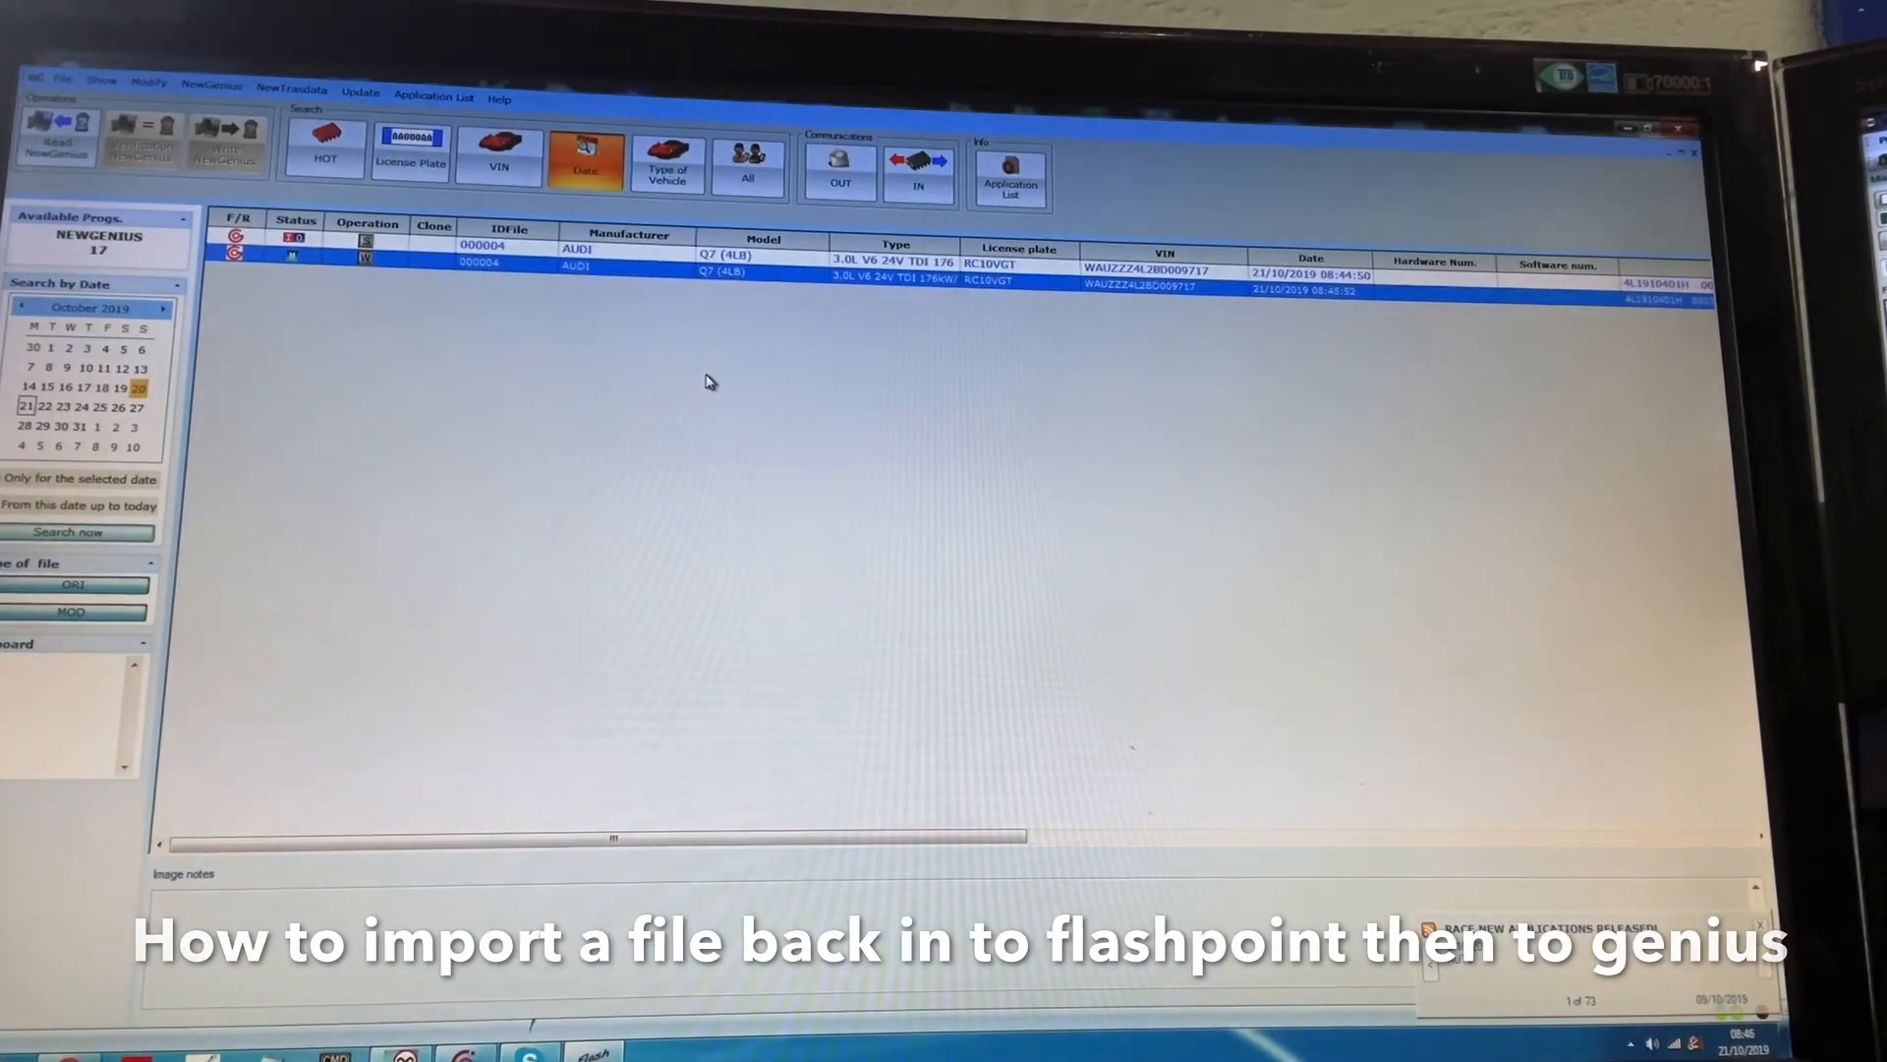